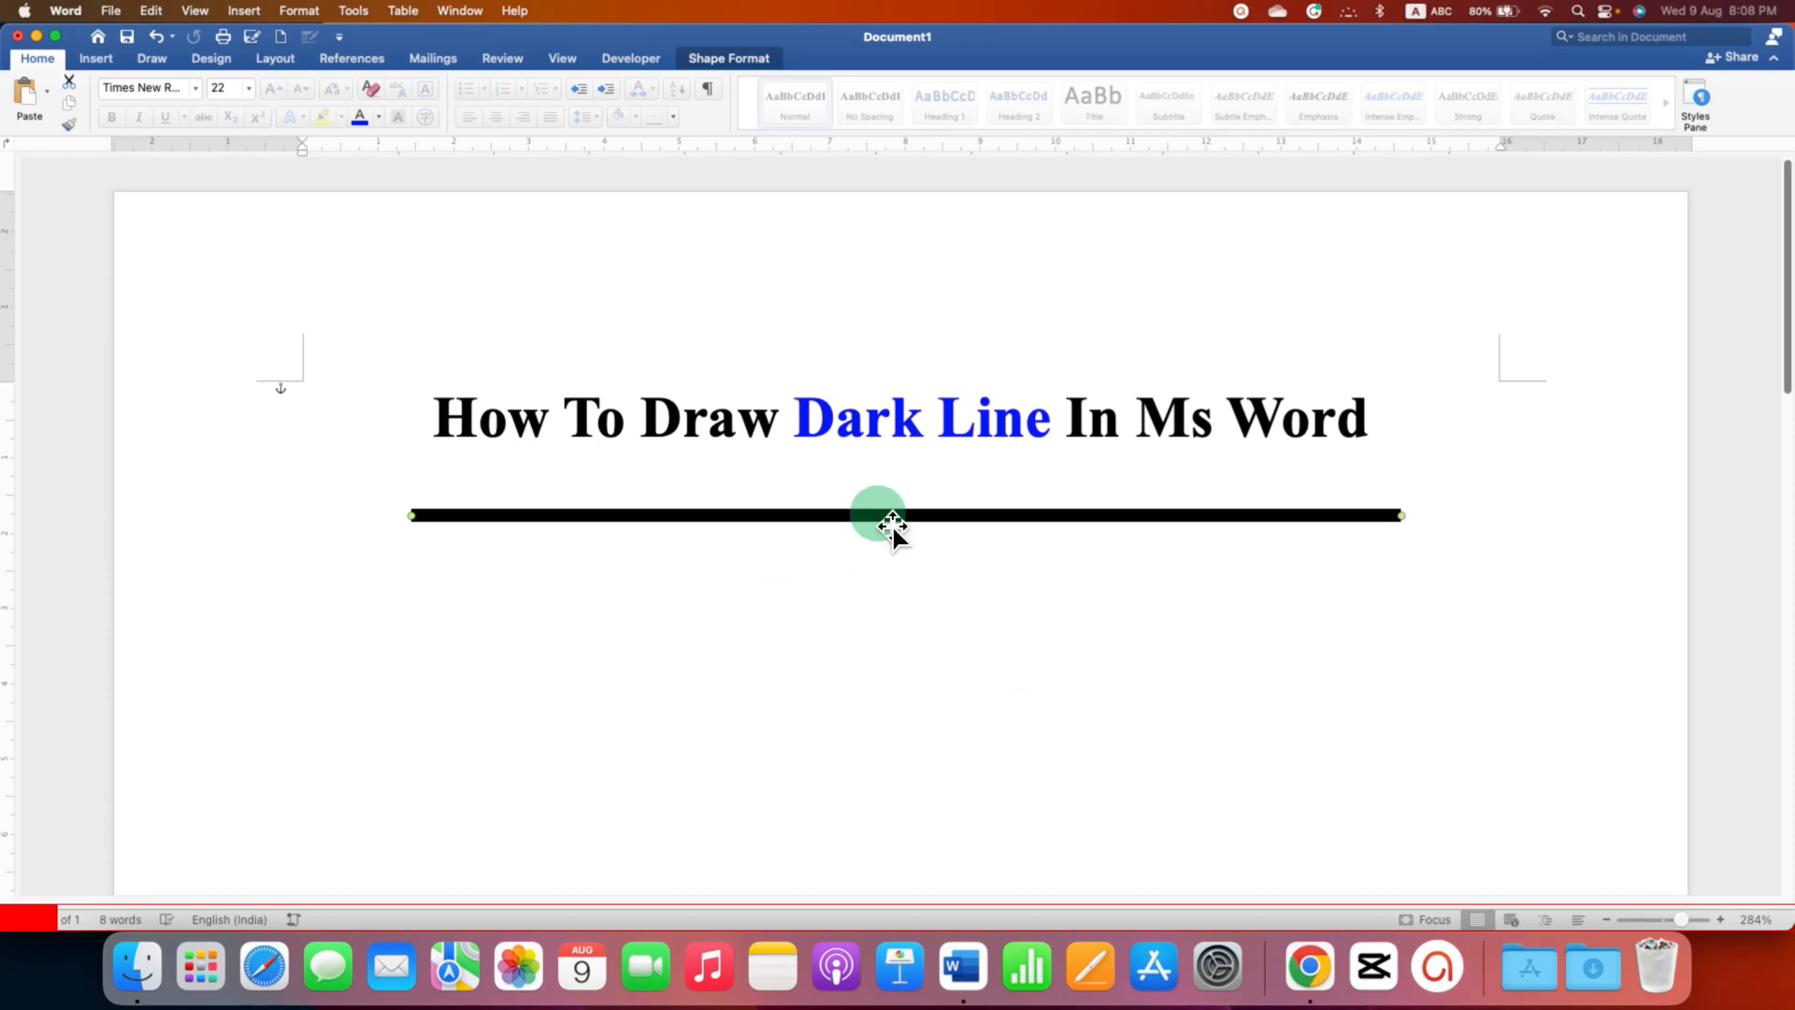
Drag the thick black line down and back up so it sits just under the title.
drag(877, 515, 876, 546)
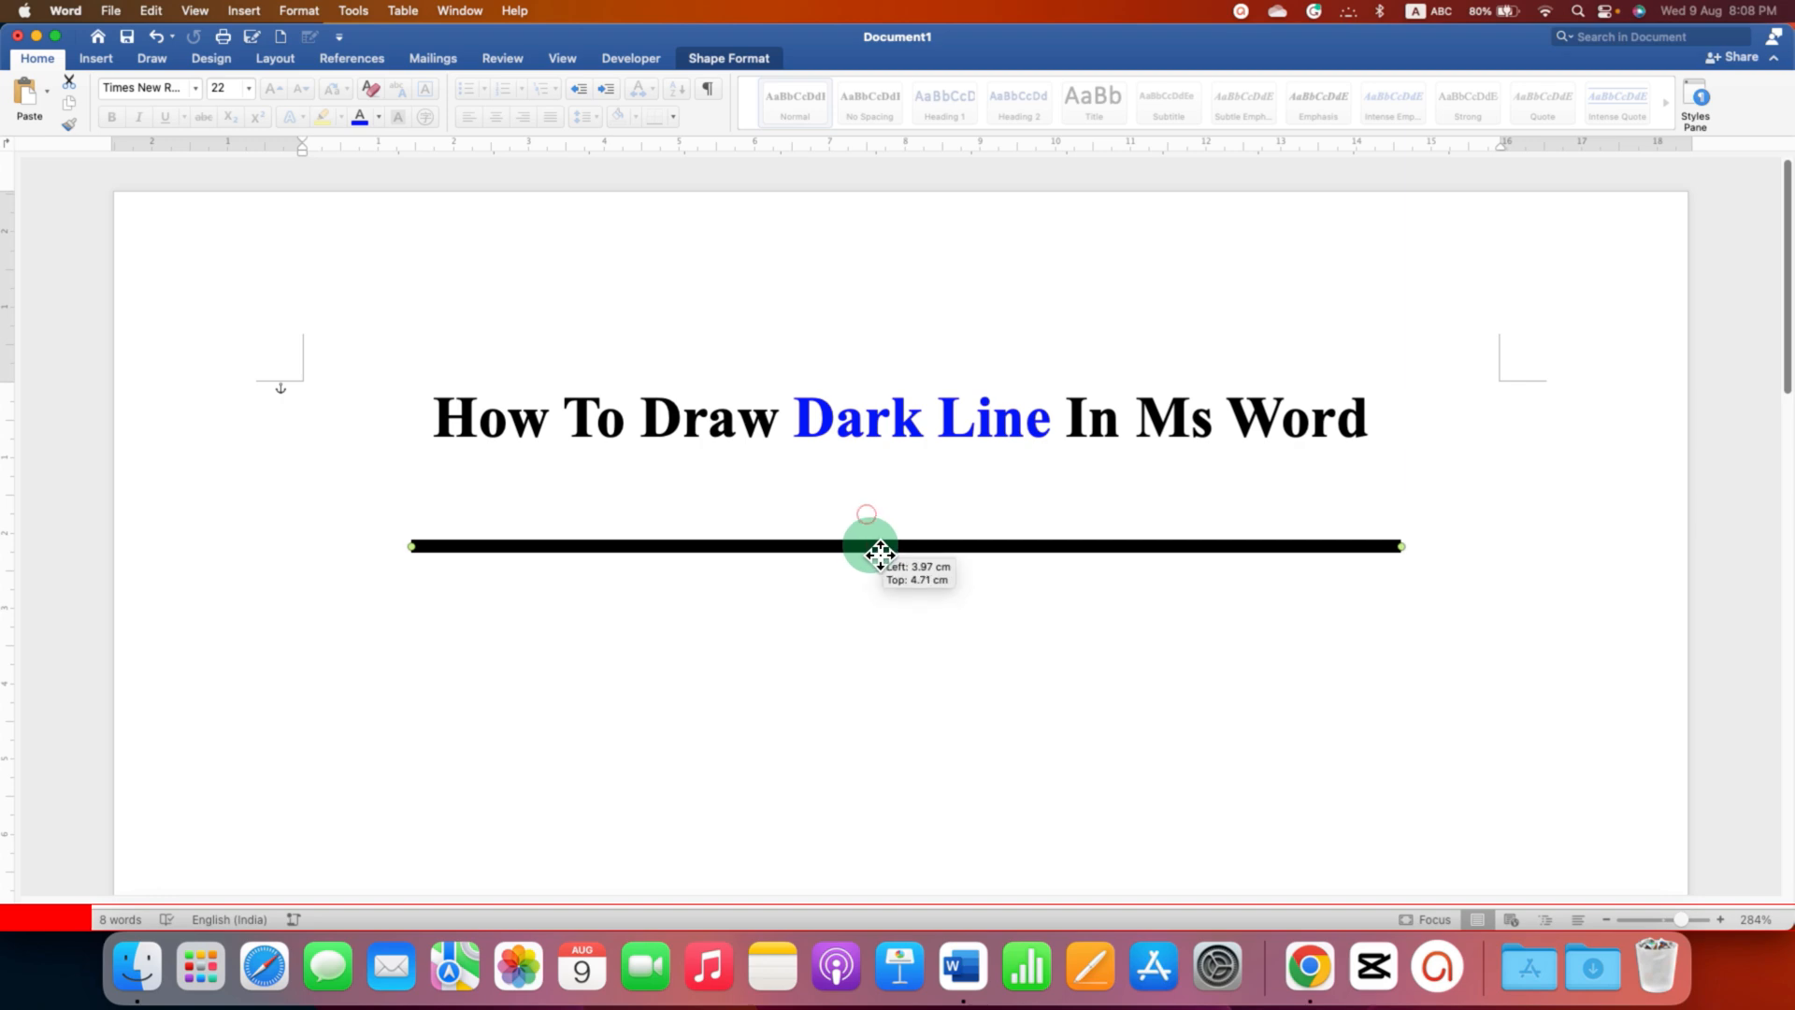
drag(867, 546, 867, 502)
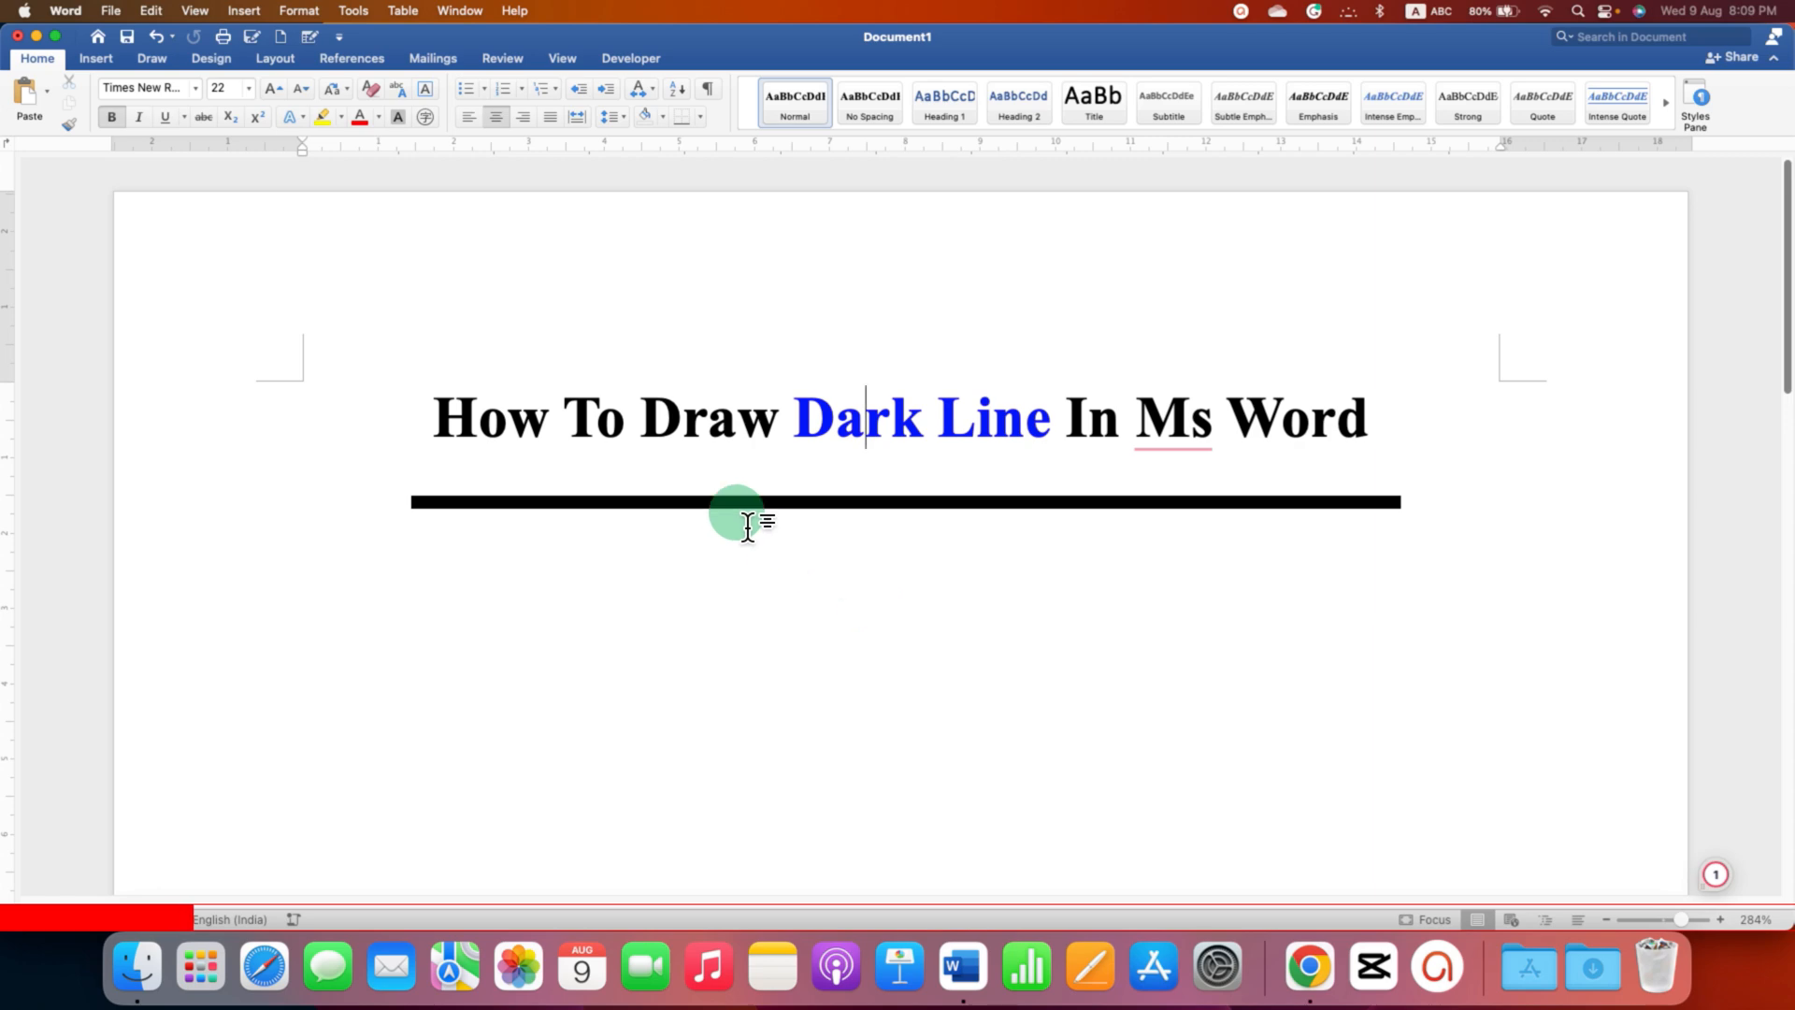
Pick the Line shape from the Insert tab's Shapes gallery.
click(95, 58)
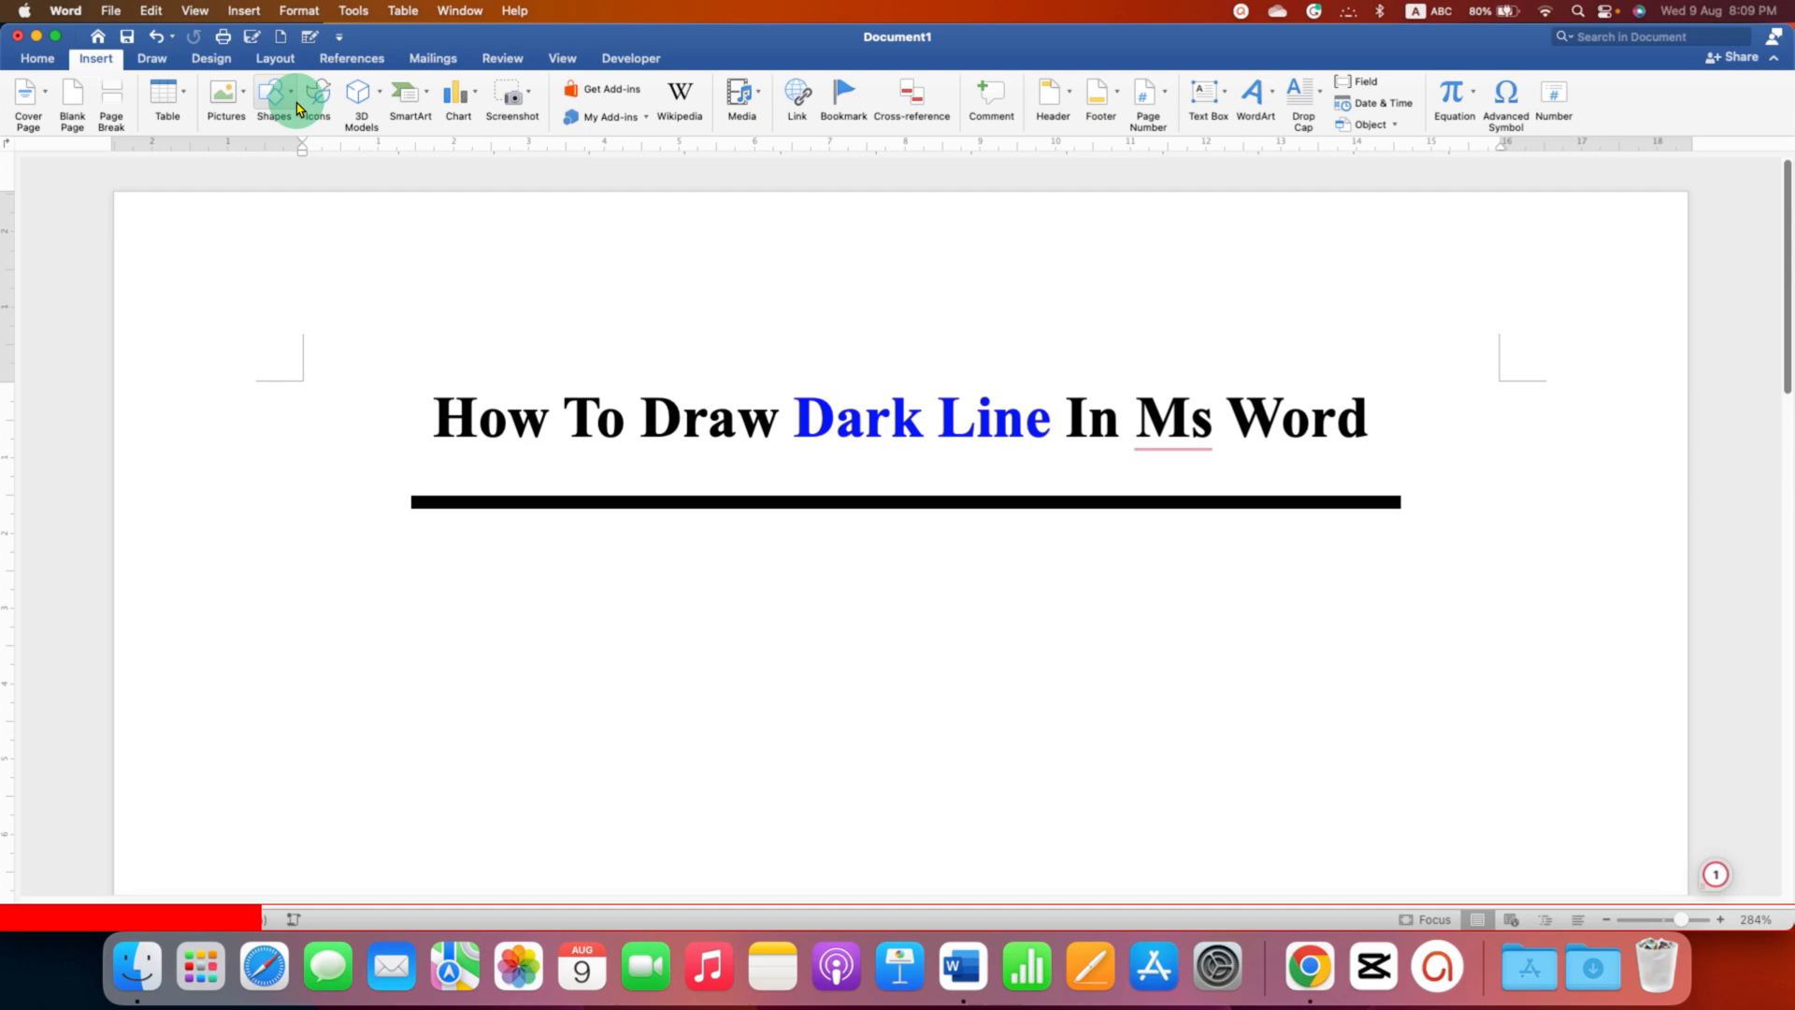
click(272, 98)
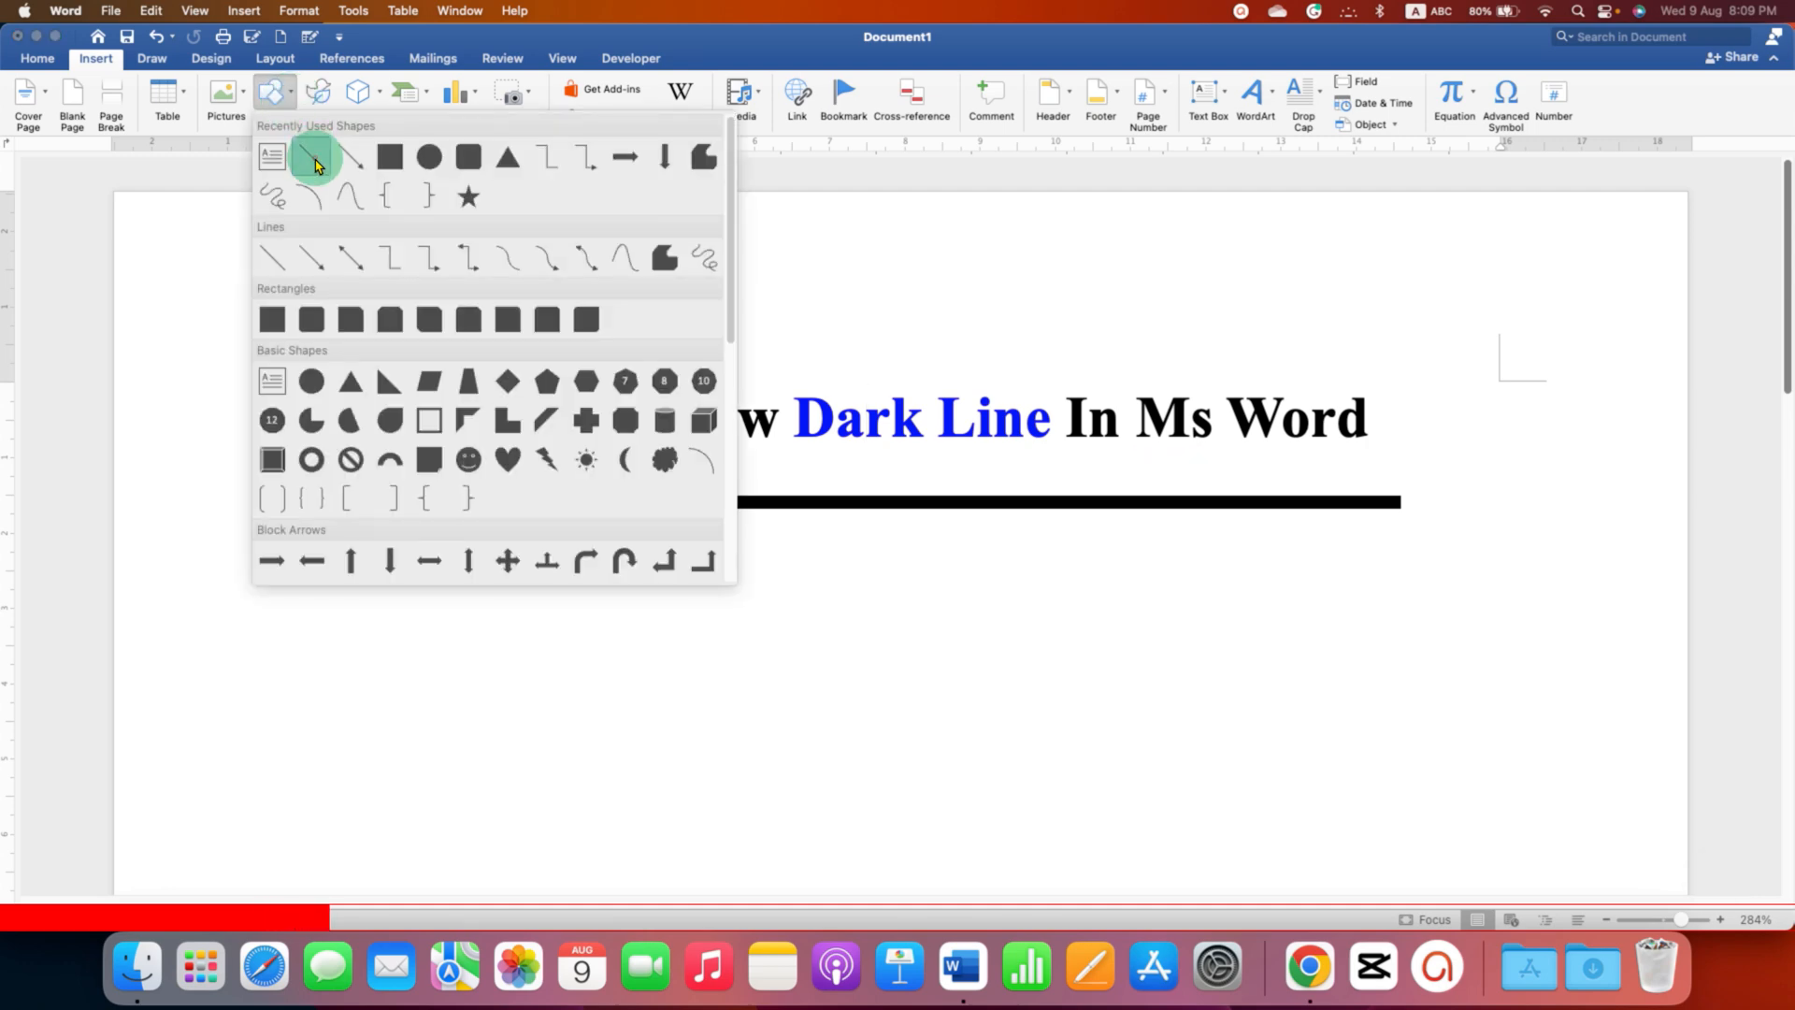
click(312, 157)
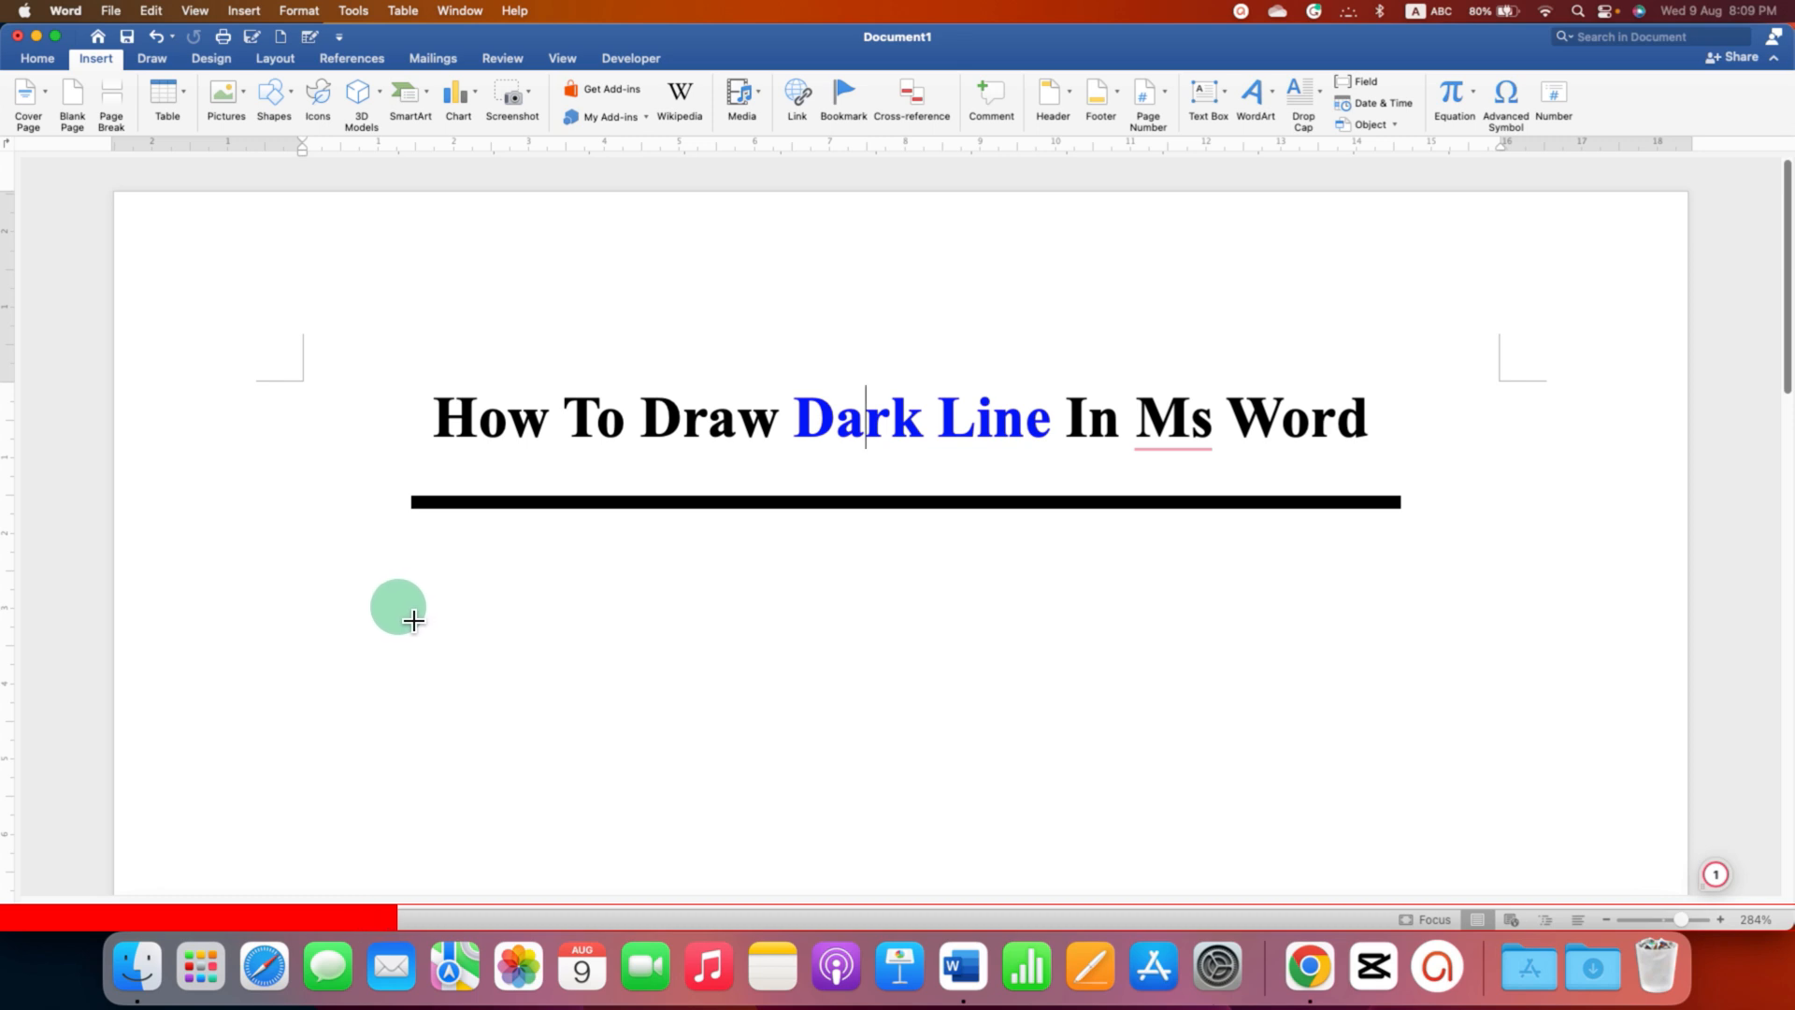
Draw a horizontal line across the page below the thick black line.
drag(401, 607, 1446, 603)
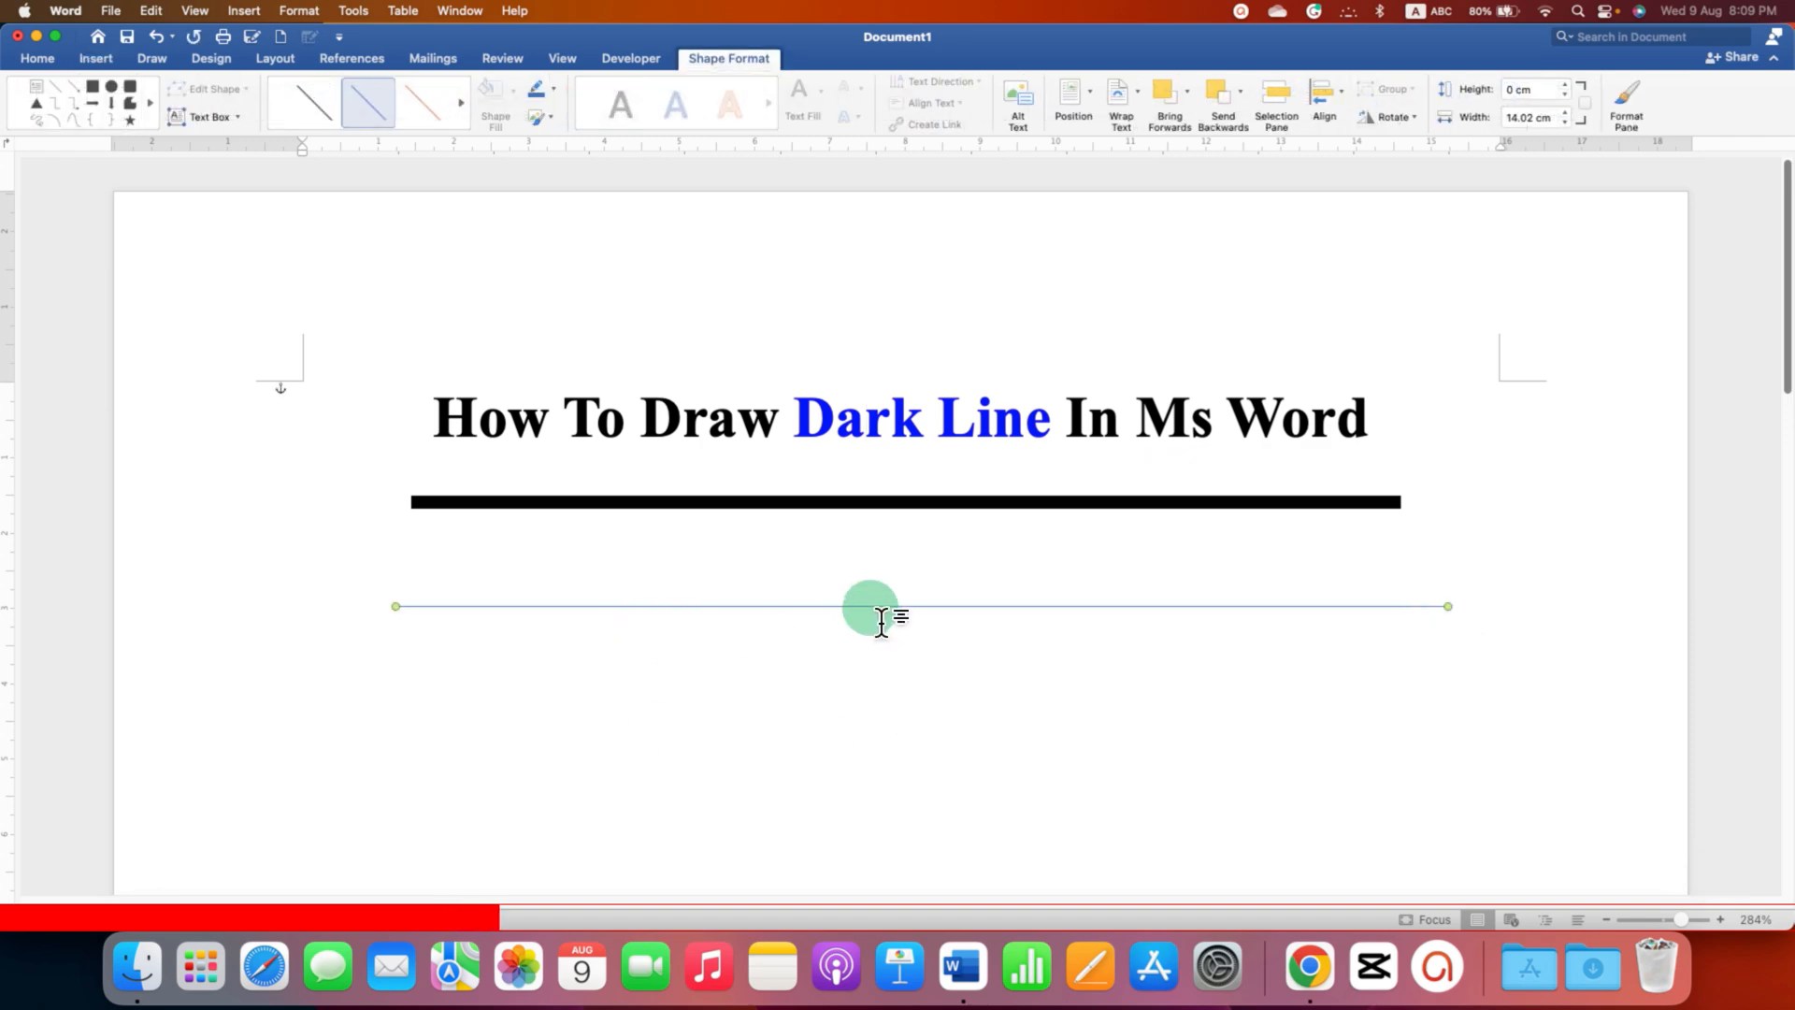
mouse_move(709, 607)
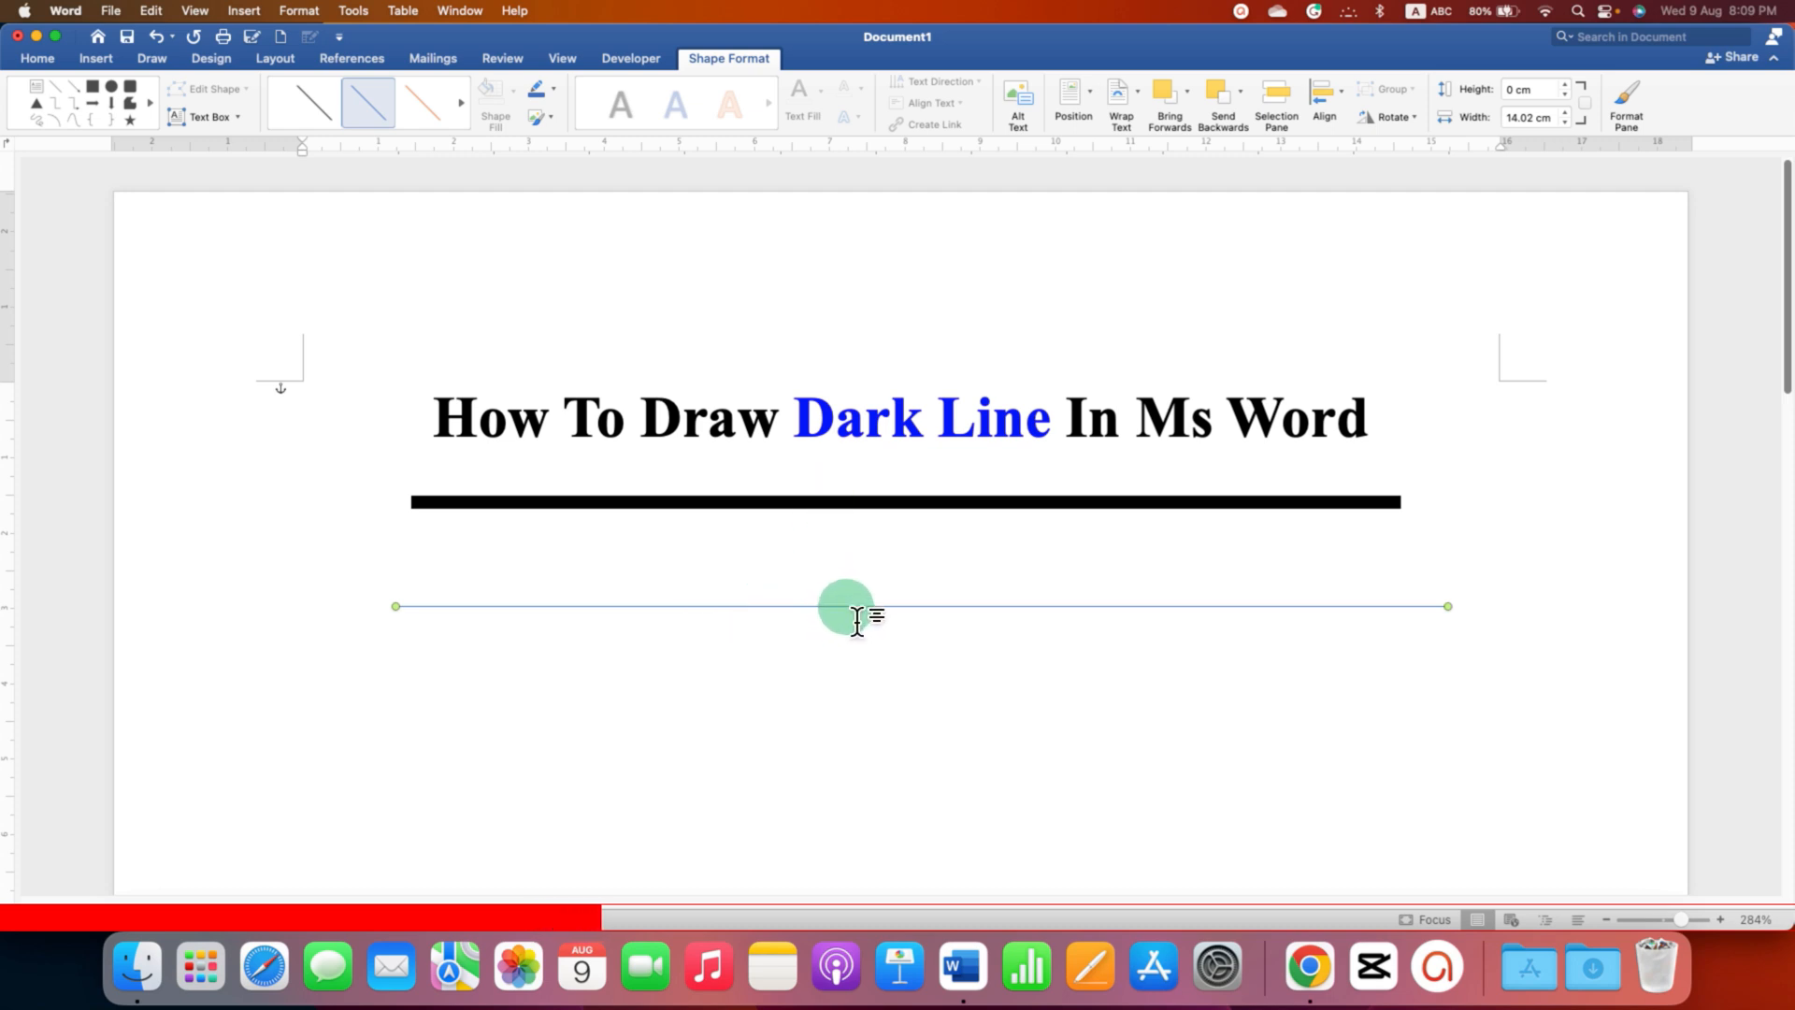
Open the Format Shape pane for the thin line from its right-click menu.
right_click(847, 606)
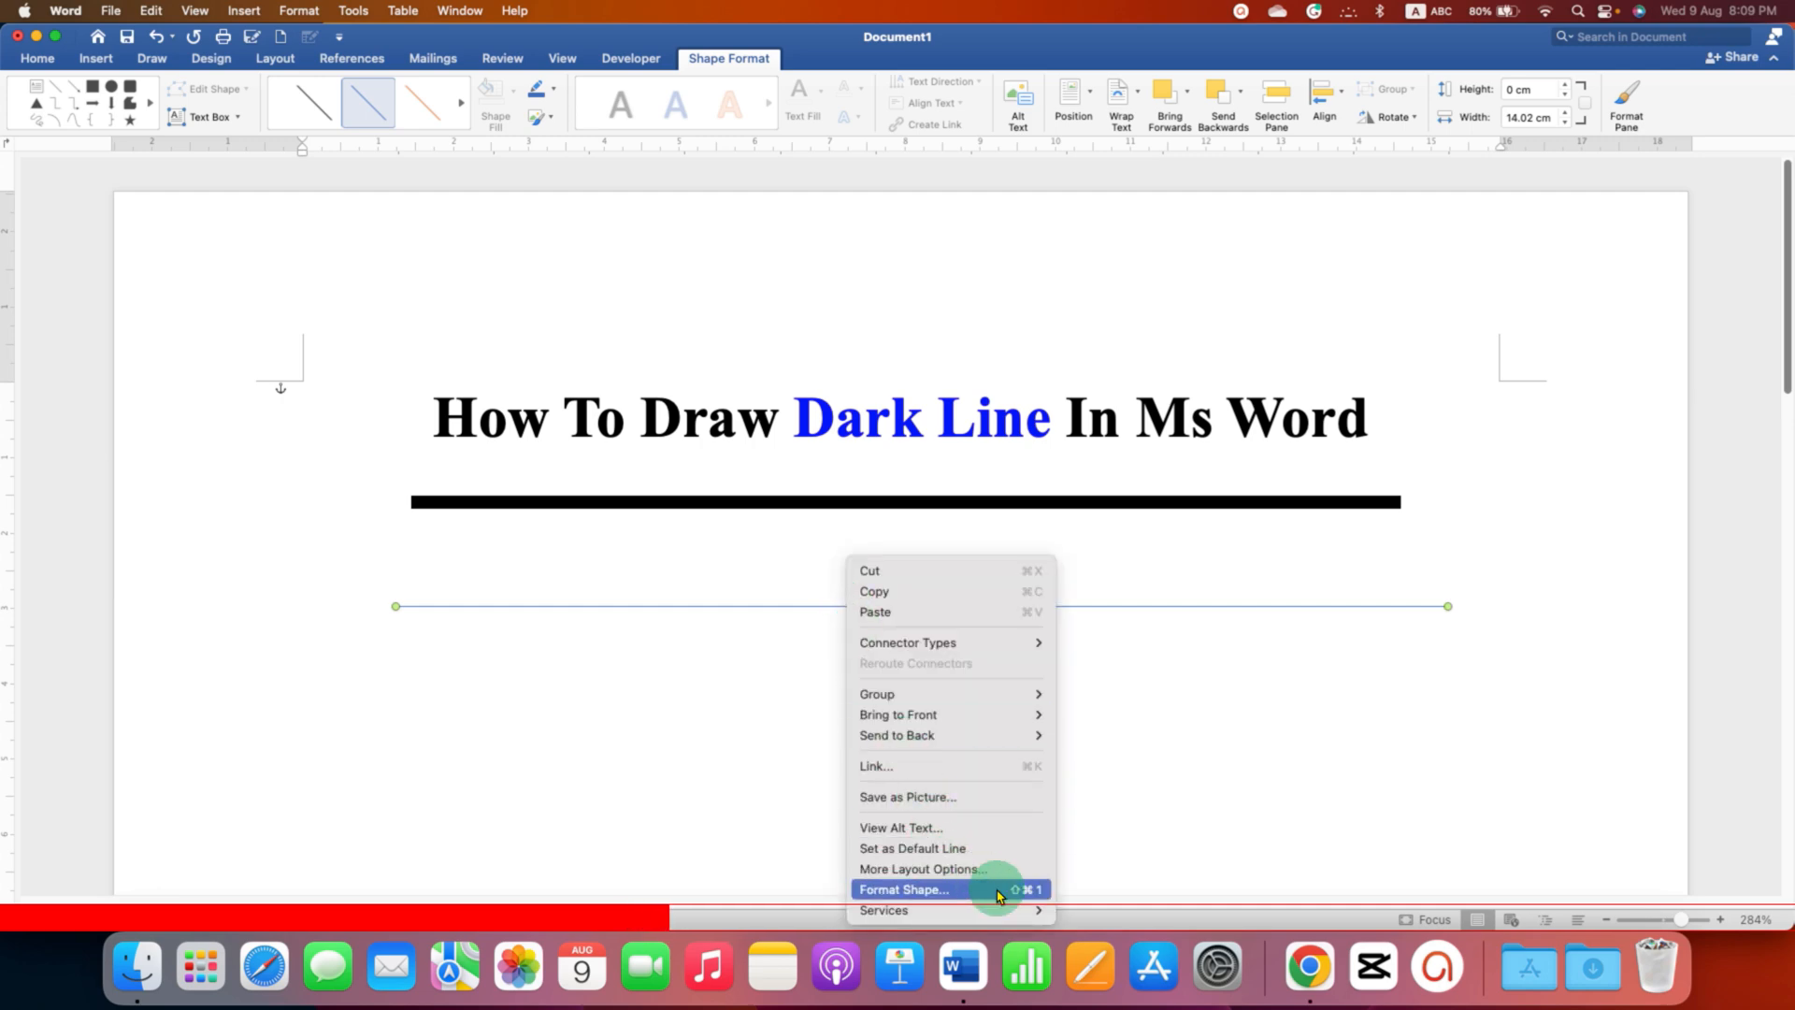
click(903, 890)
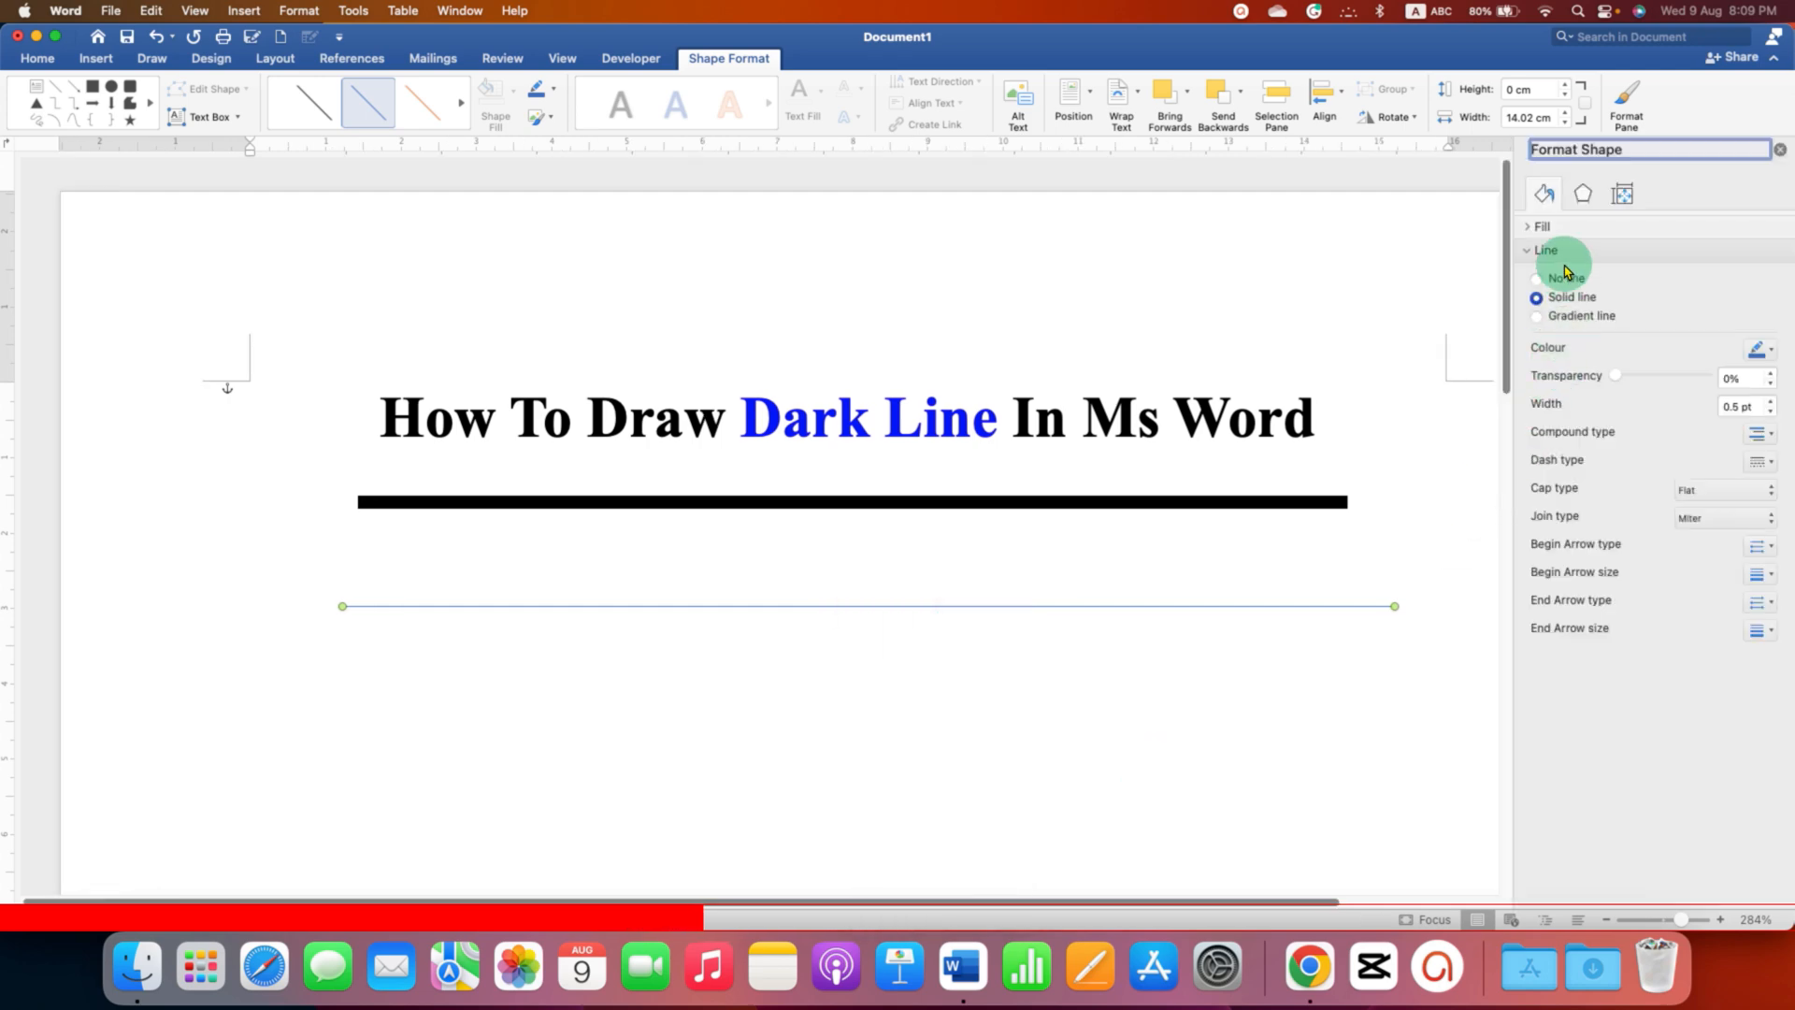
mouse_move(1567, 469)
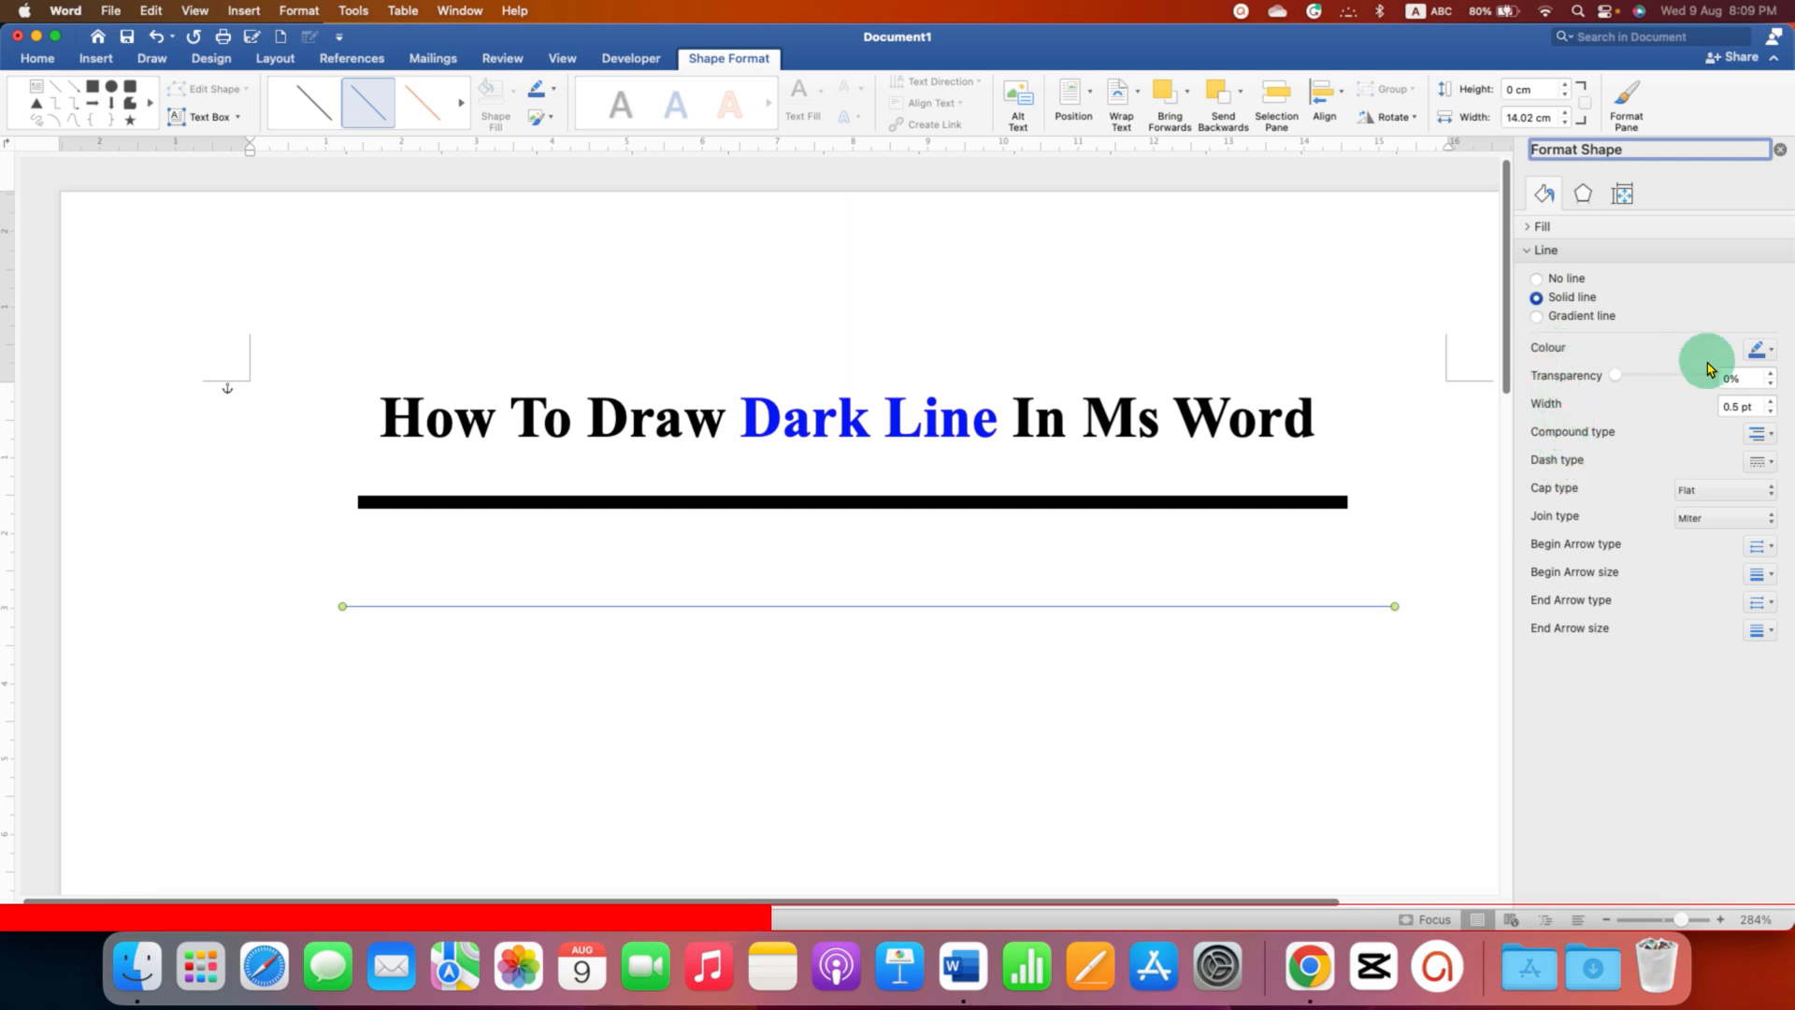
Set the line colour to blue and its width to 10 pt.
click(1761, 348)
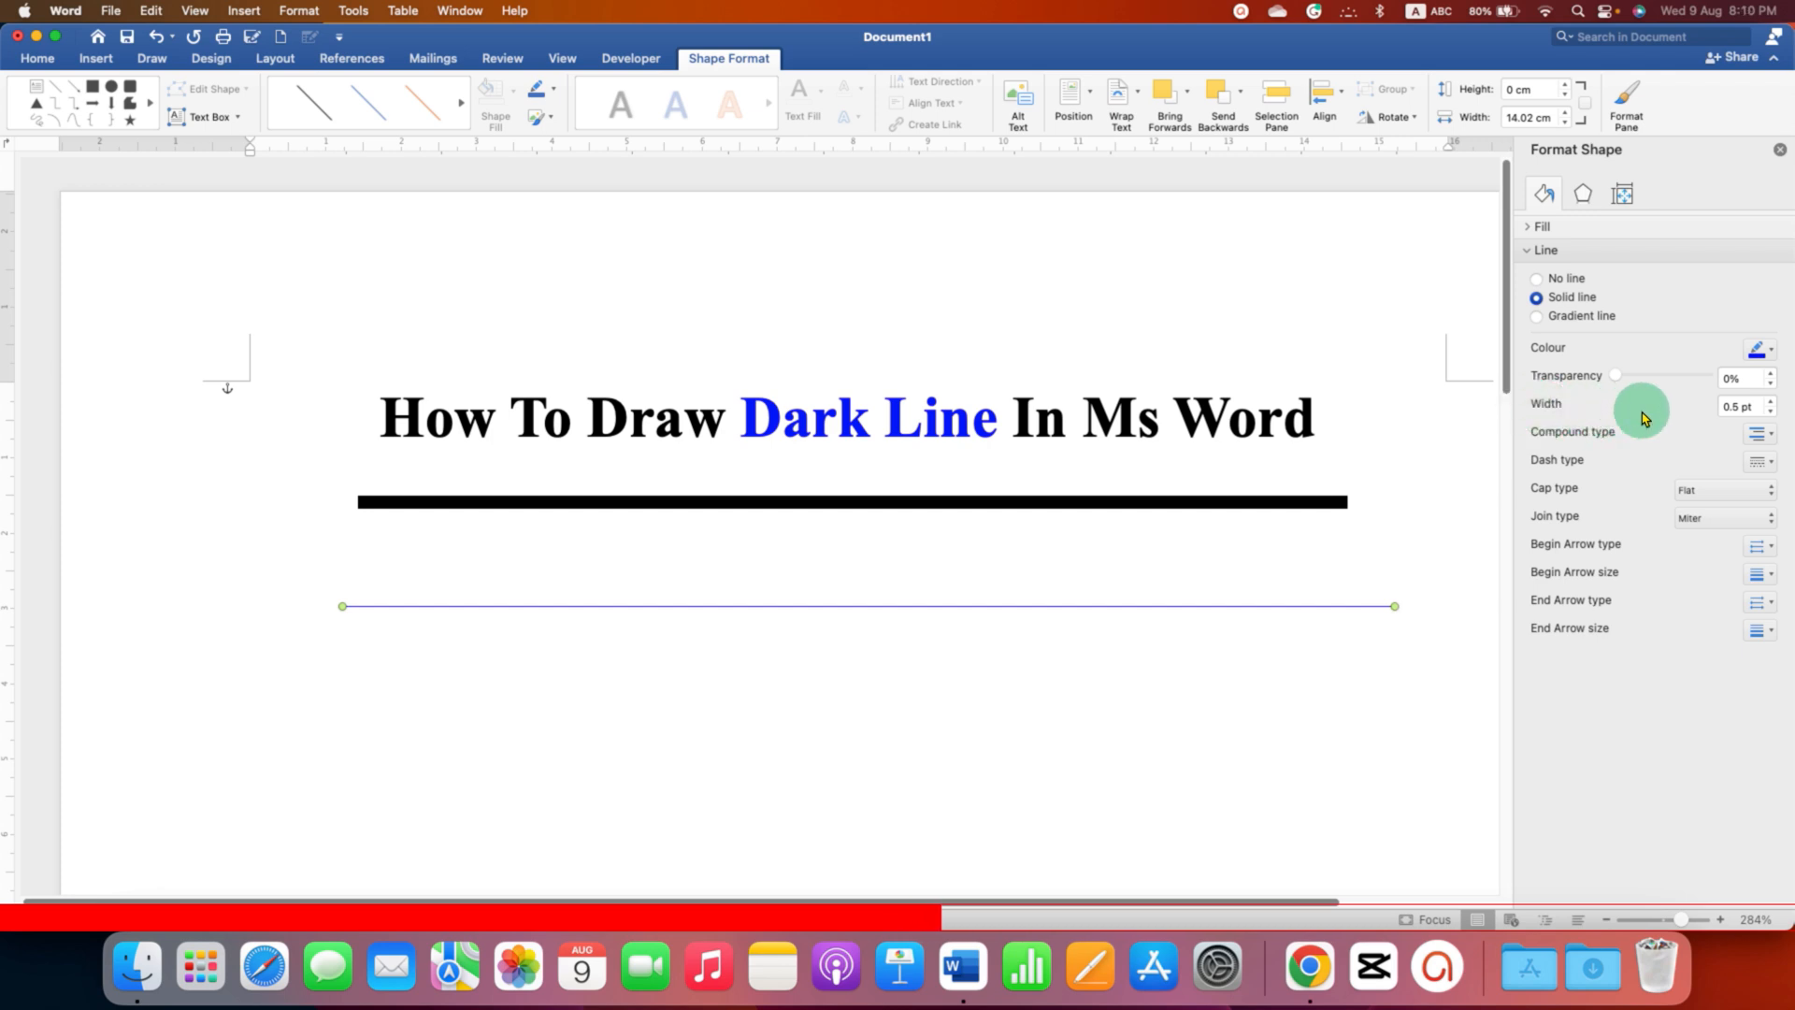
click(1739, 405)
text(5)
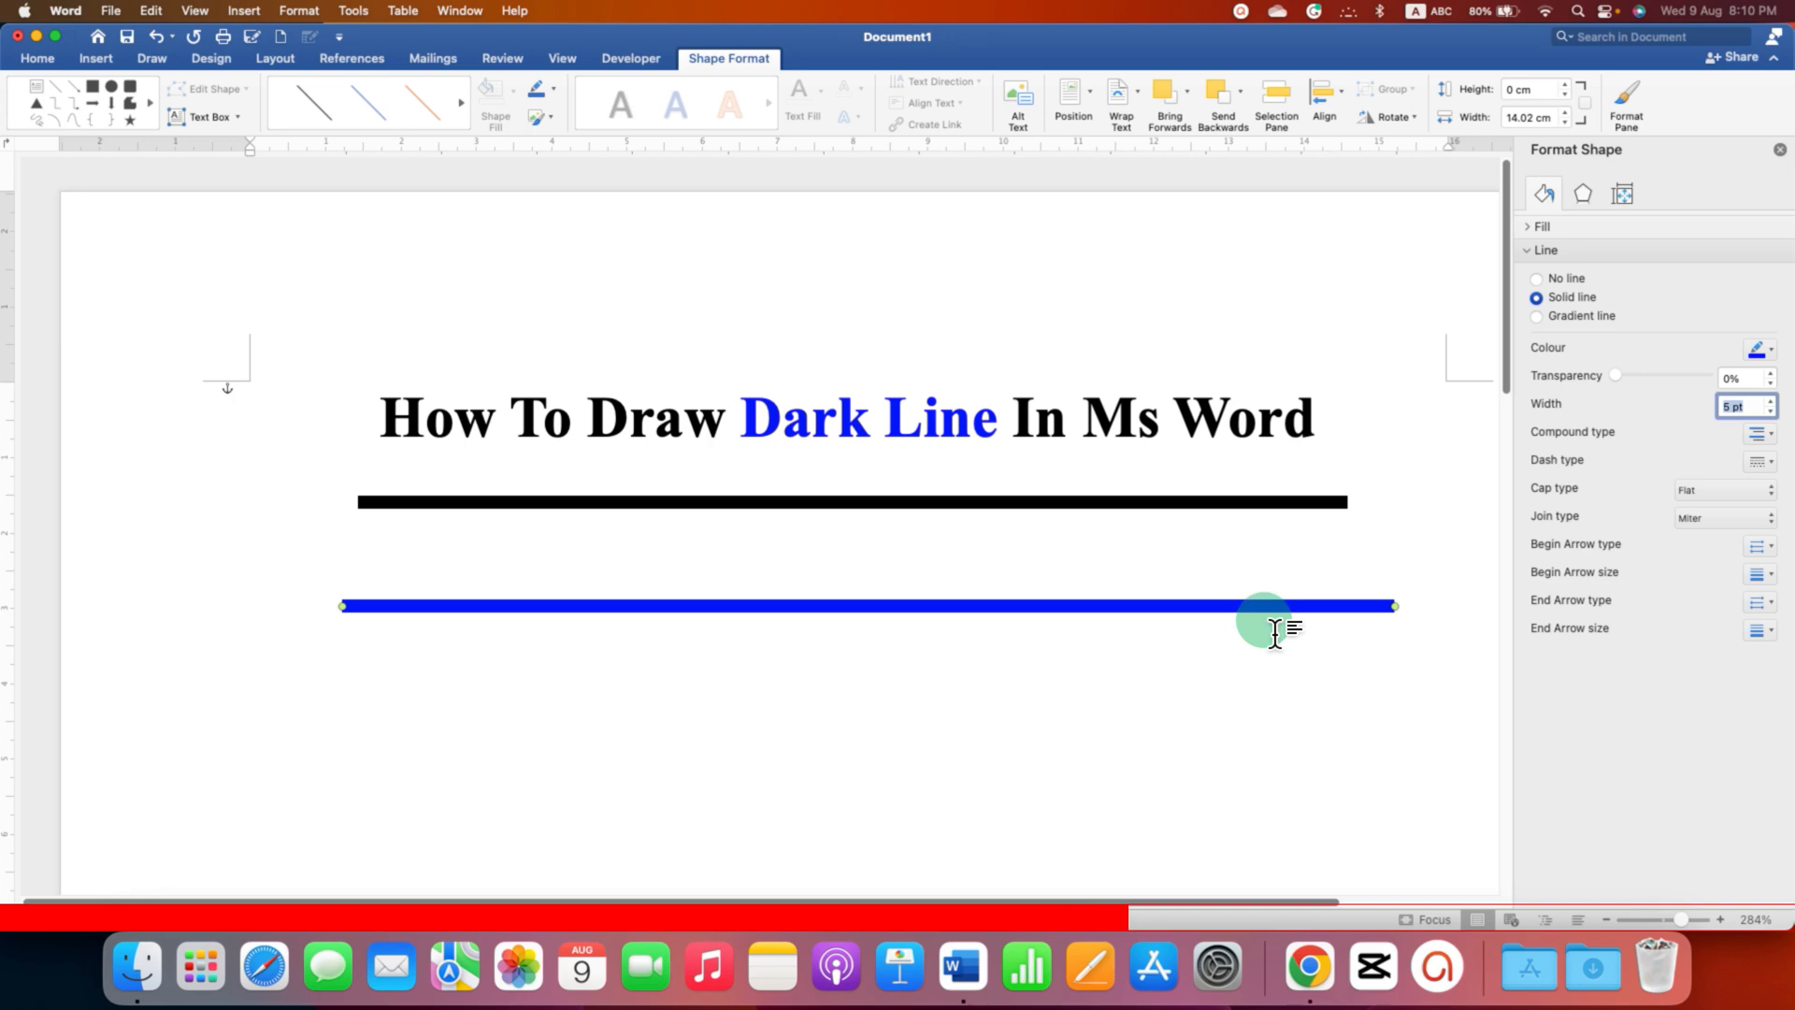
text(10)
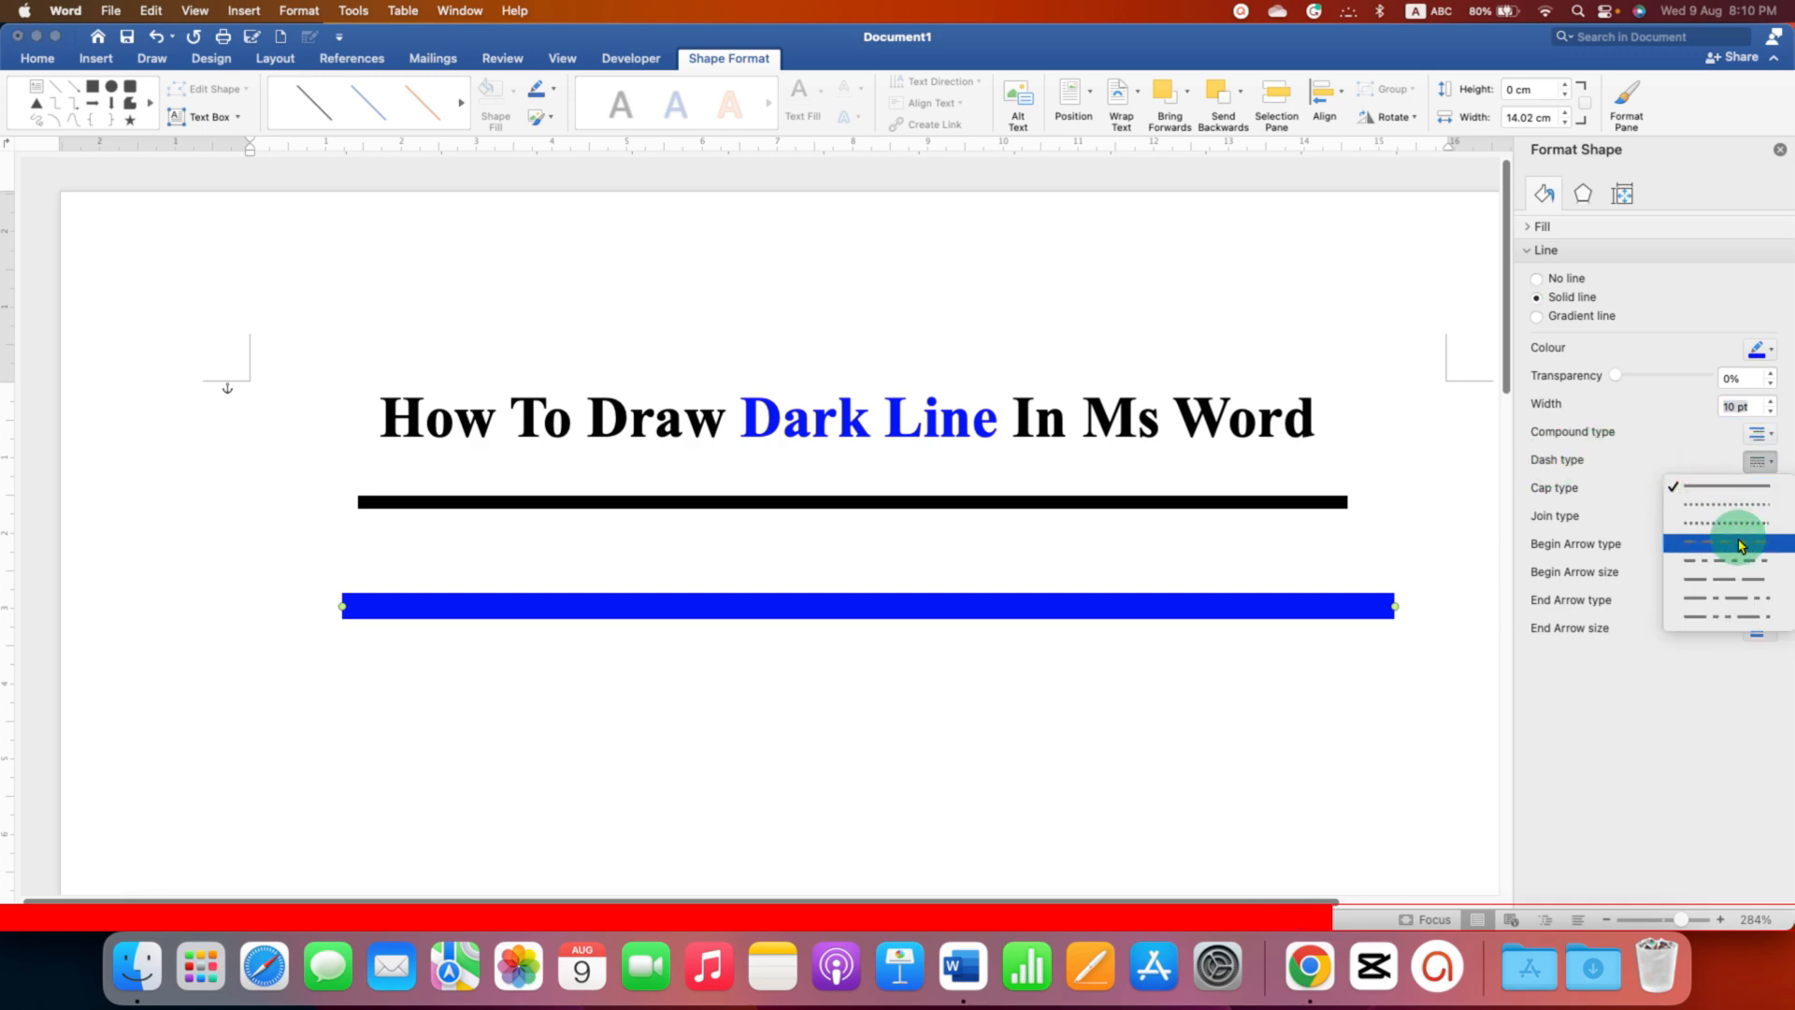
Set the blue line's dash type to square dot.
click(1723, 504)
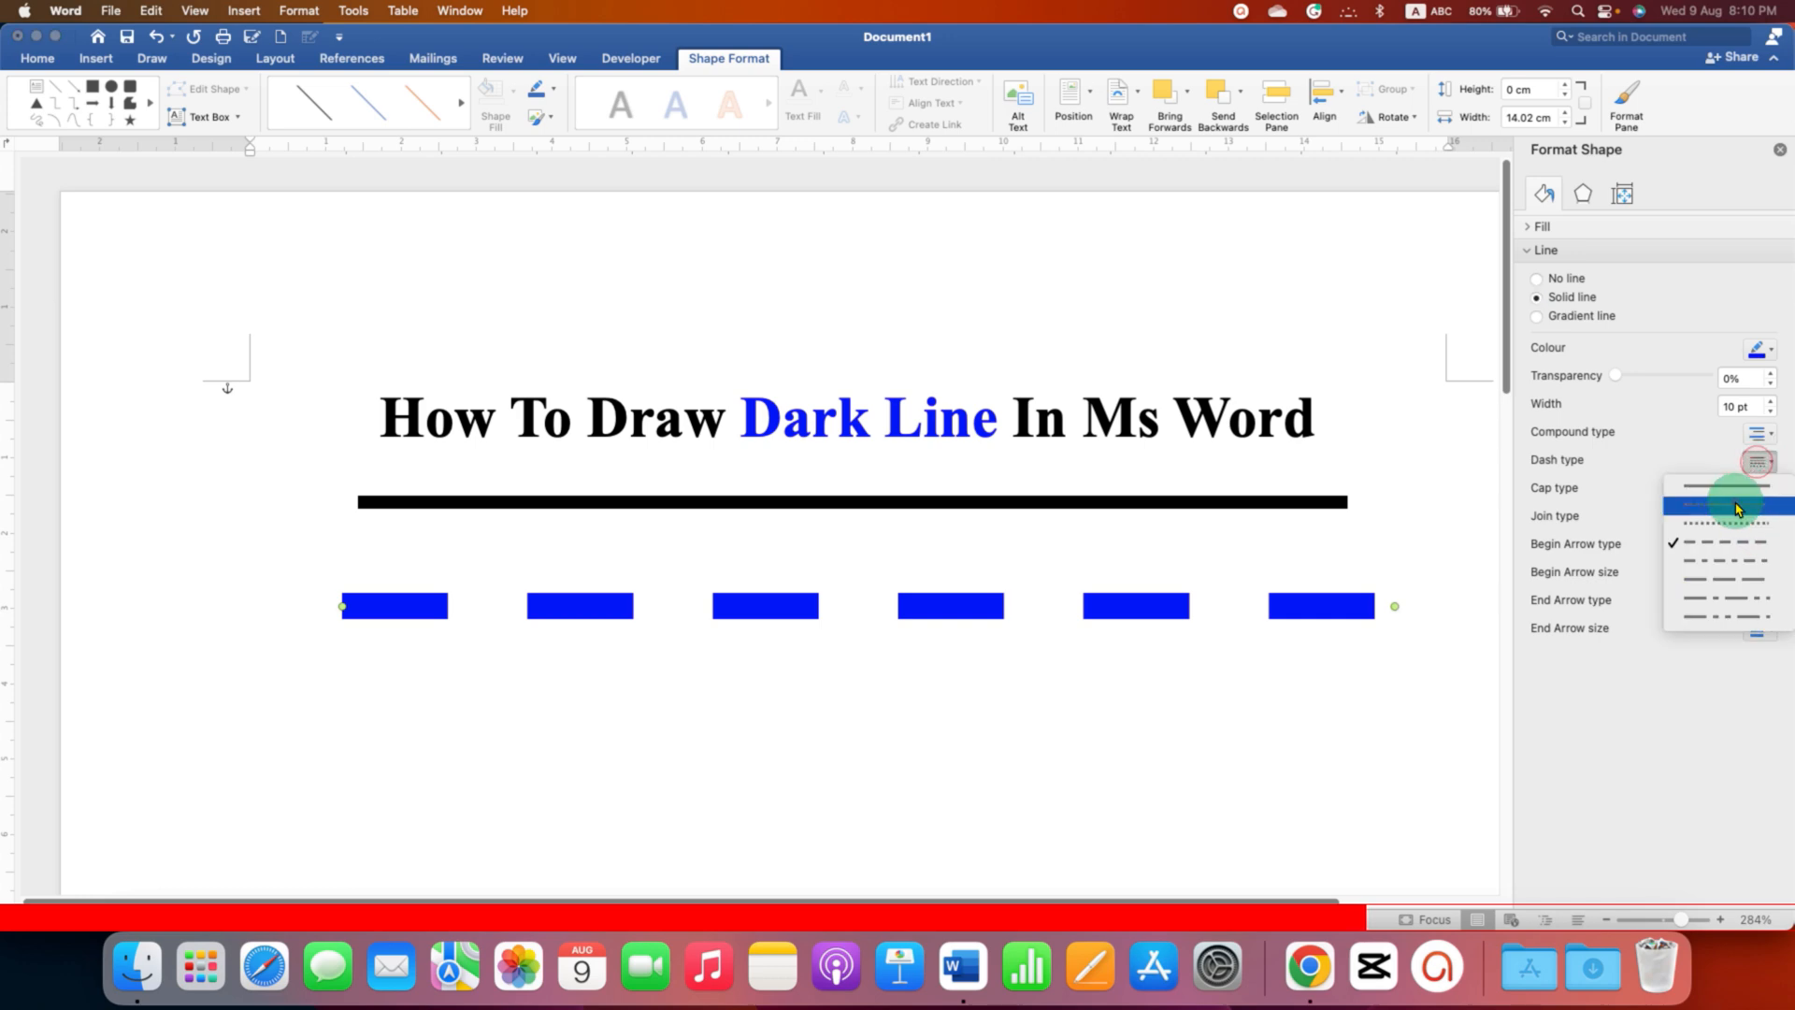
click(1720, 506)
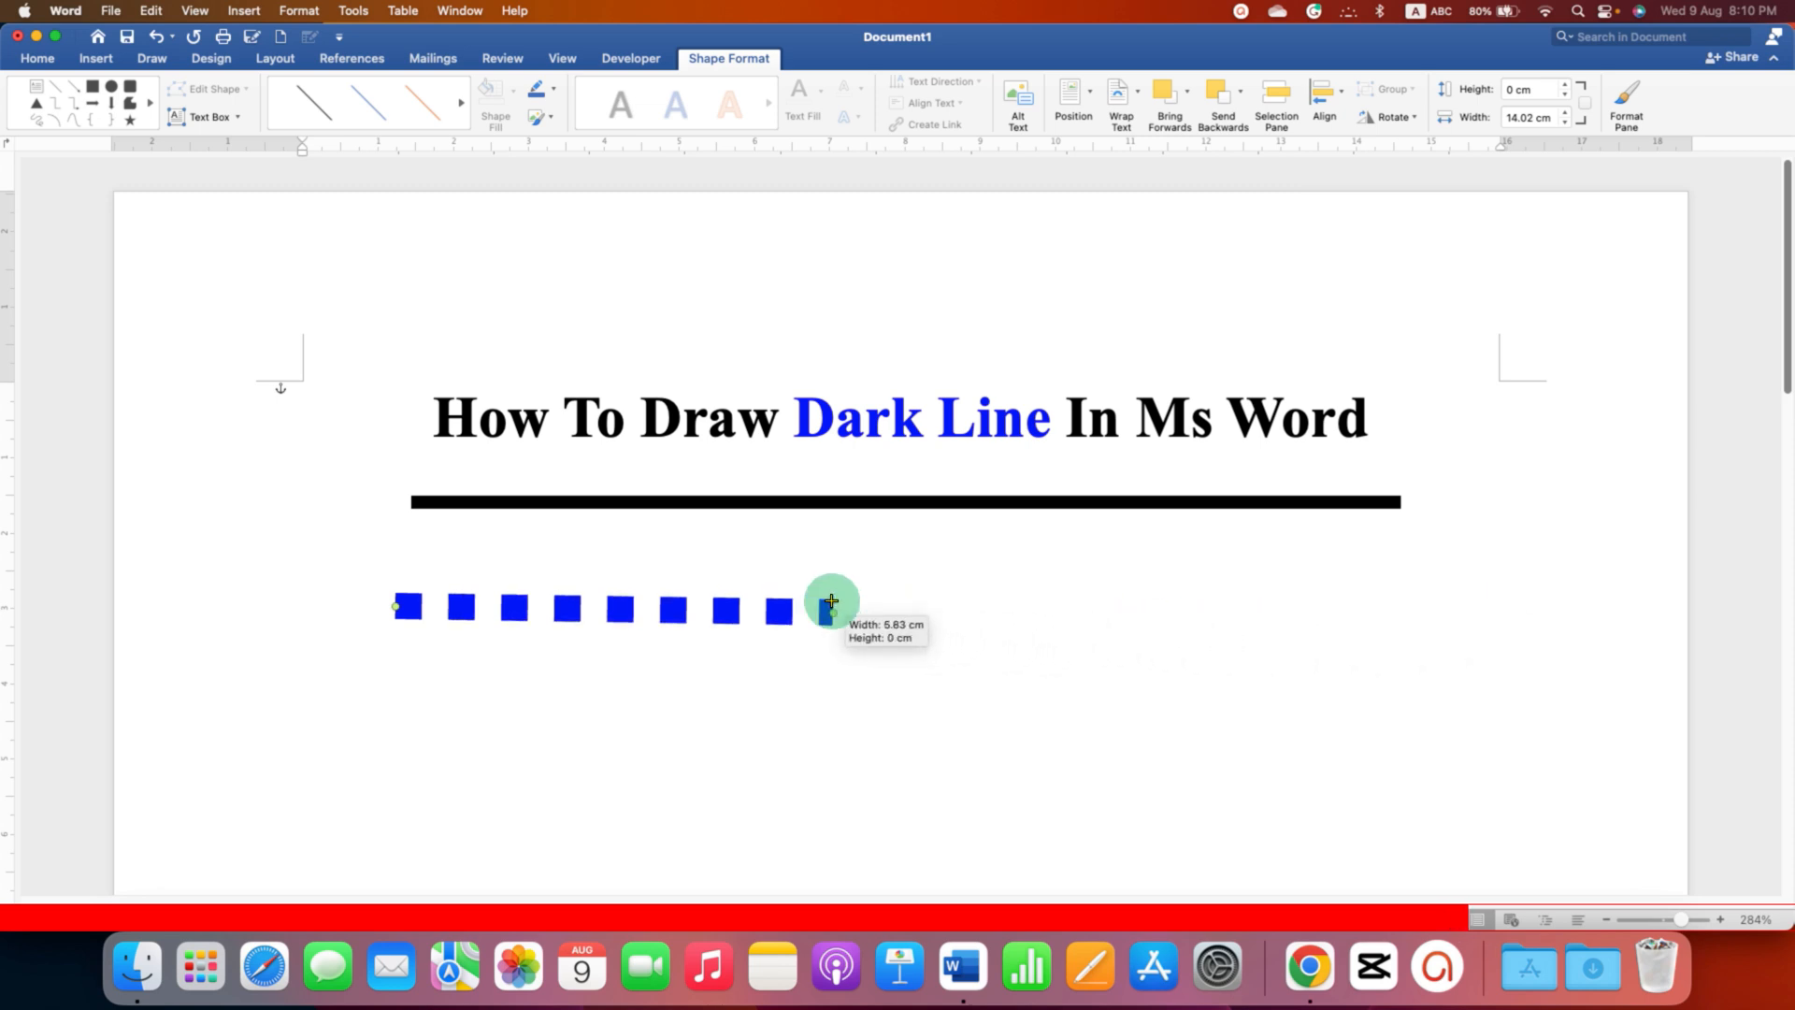
Drag the dotted line's end handles to lengthen it, then swing it vertical.
drag(834, 605, 1454, 605)
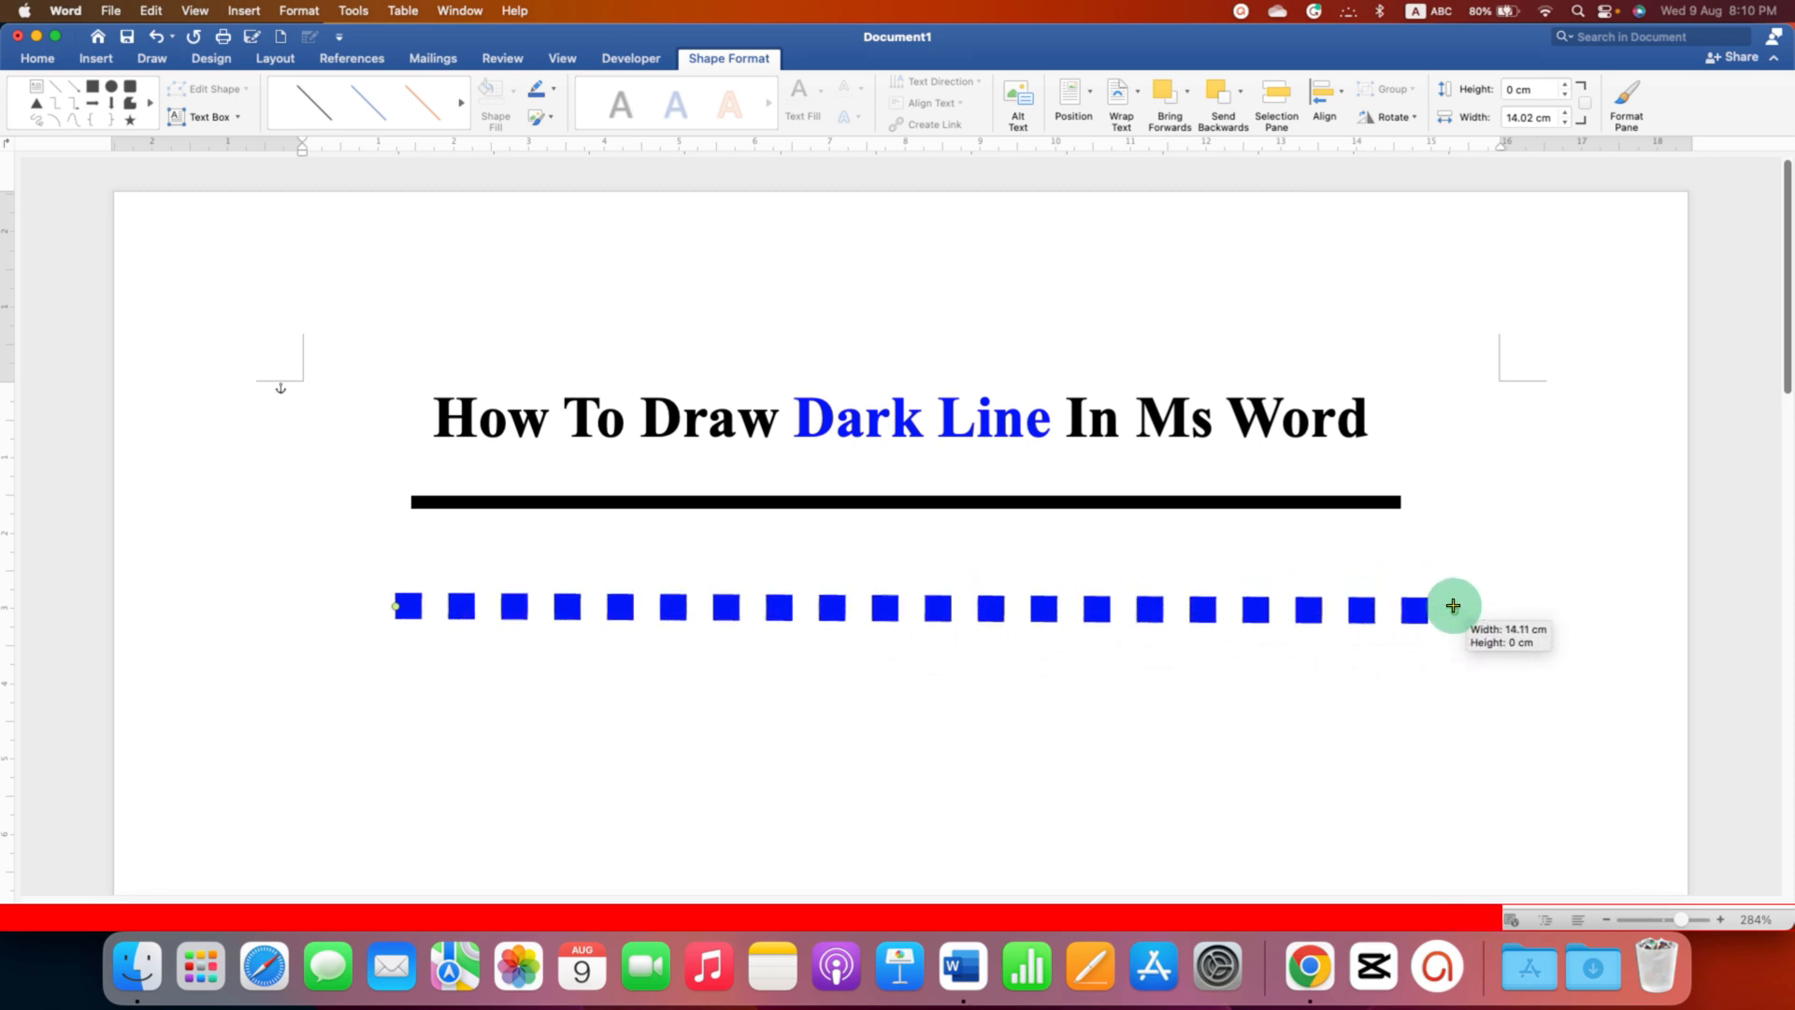
drag(1454, 605, 392, 810)
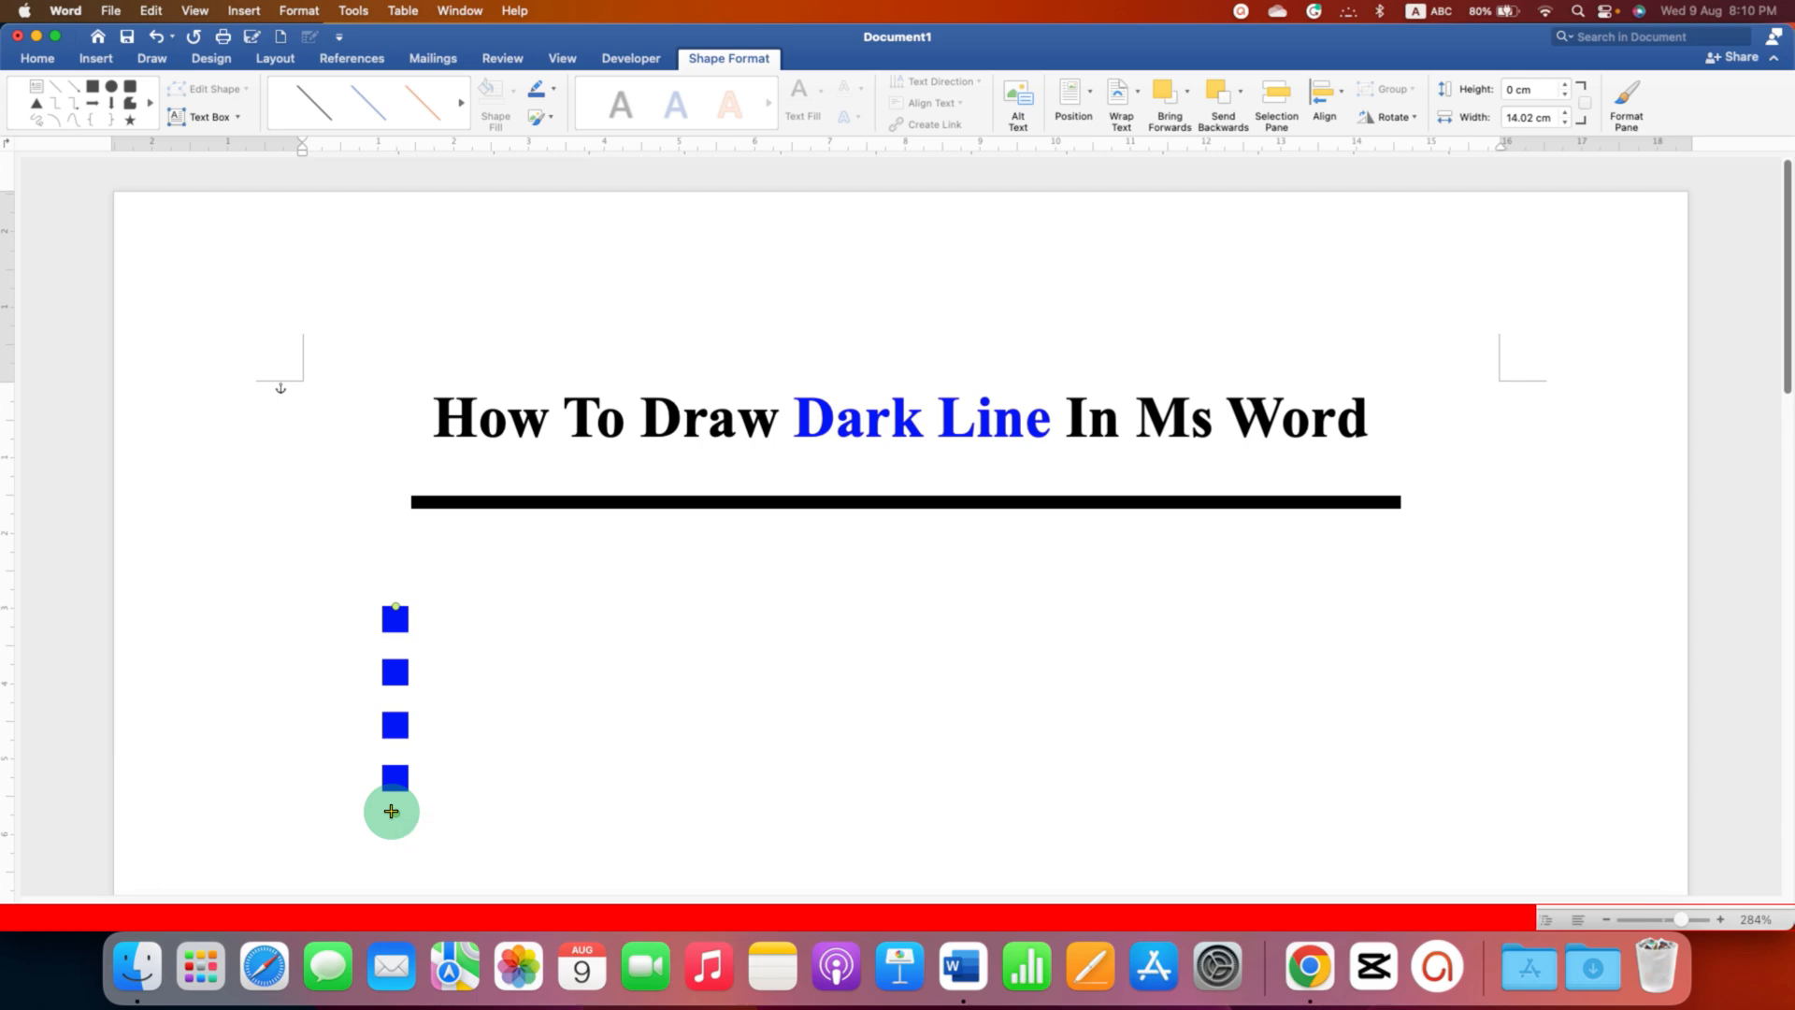
drag(392, 810, 909, 708)
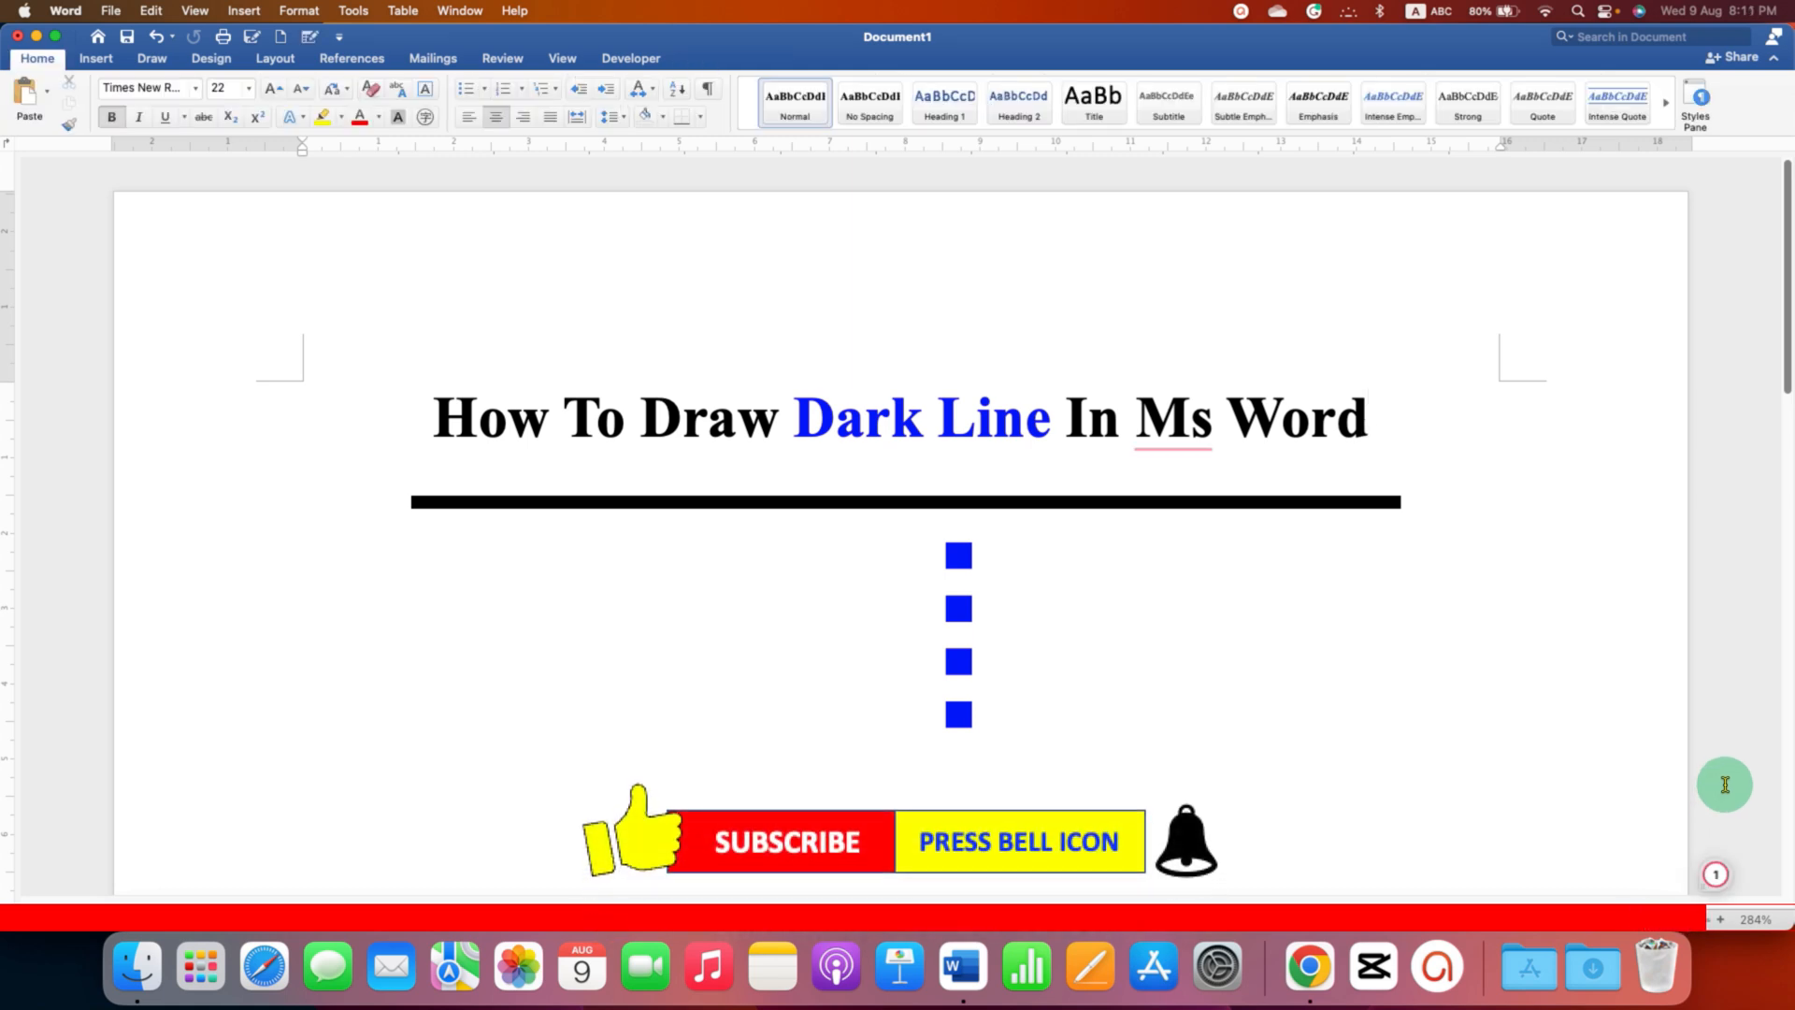
Click at the end of the heading text to deselect the dotted line.
click(1369, 418)
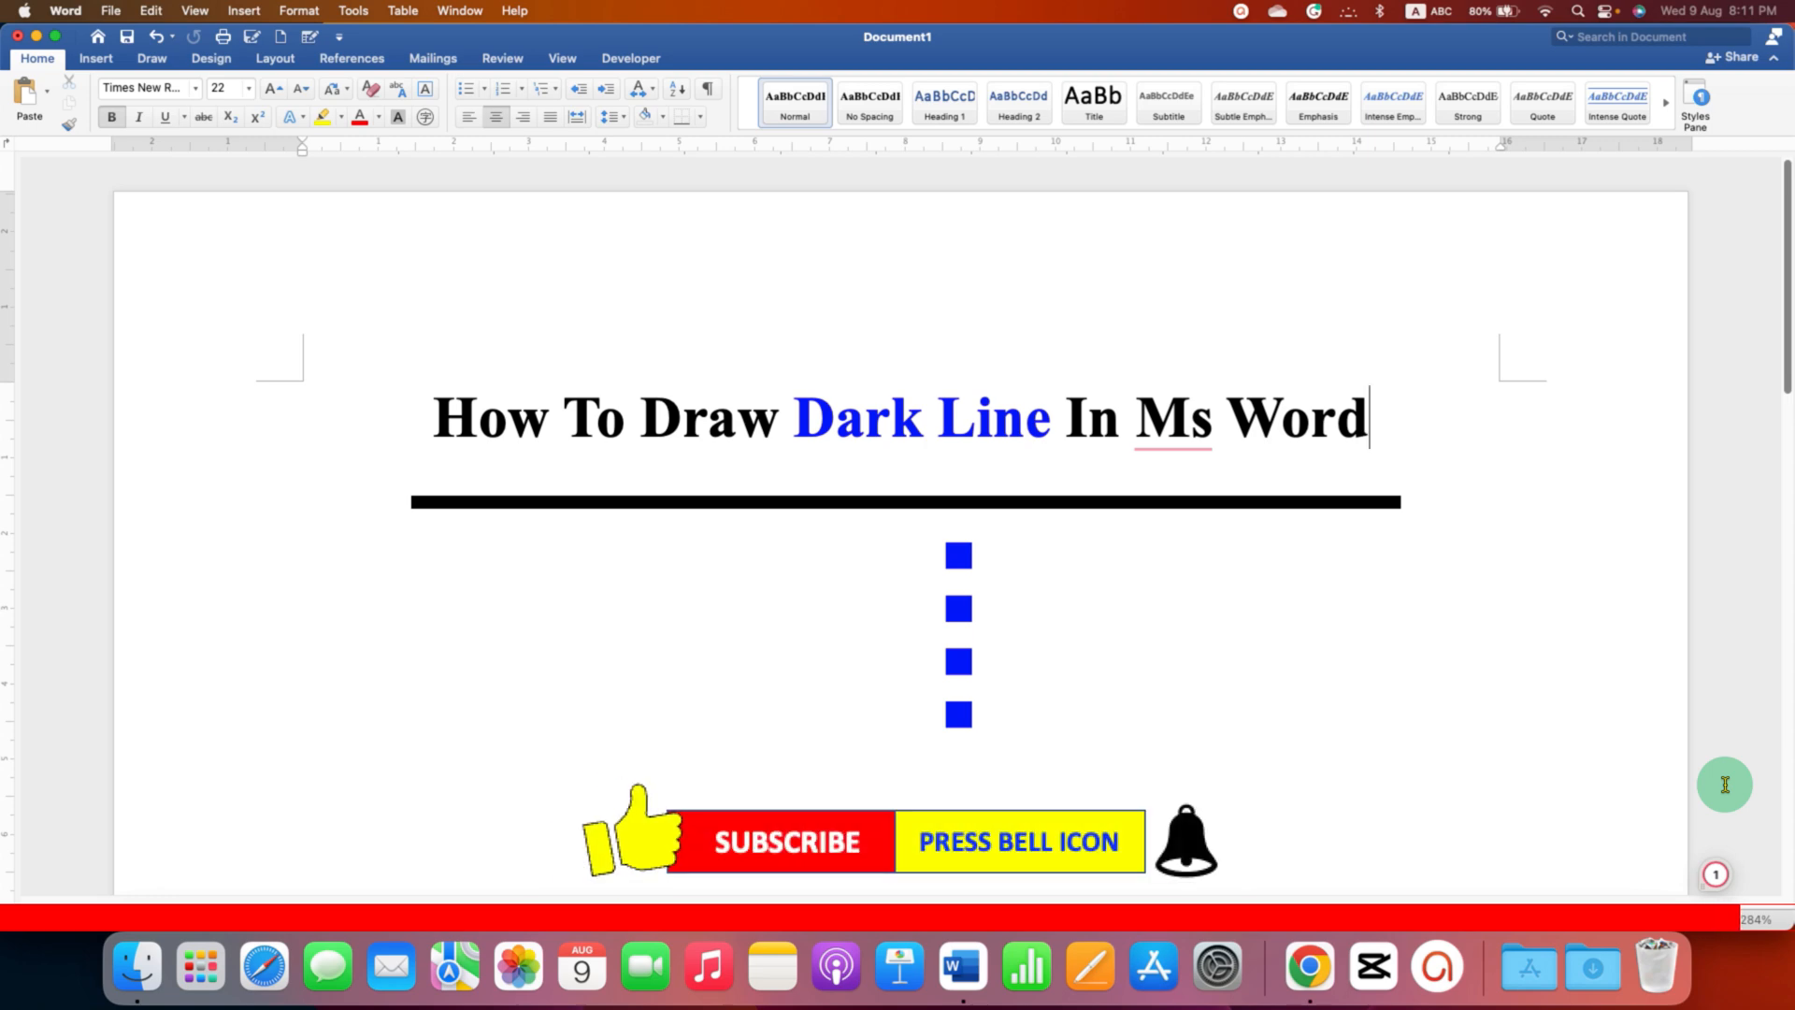